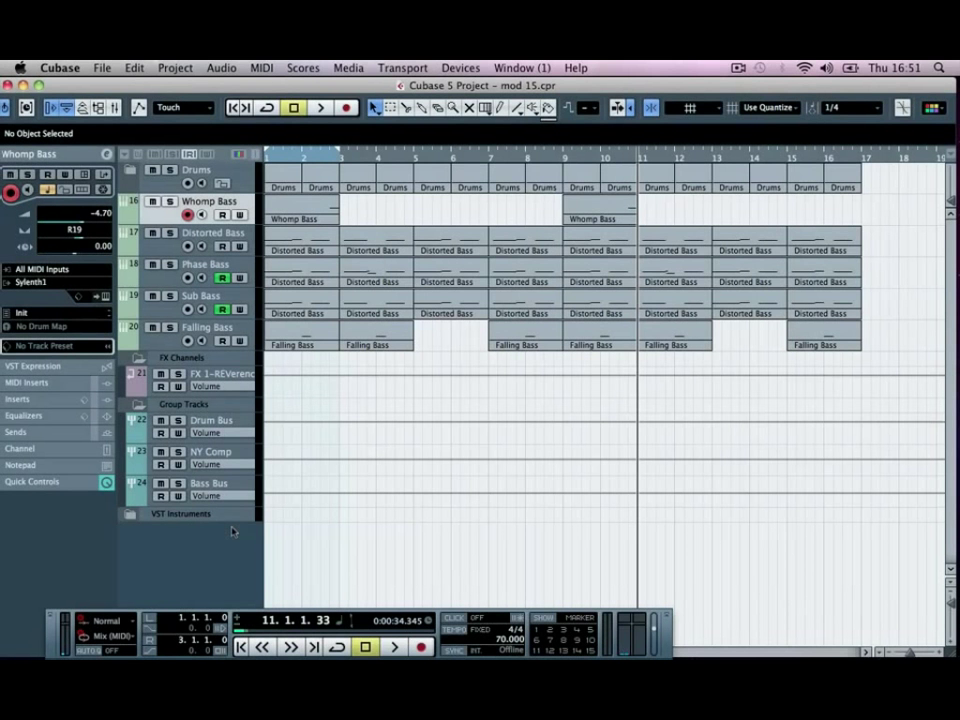
Step: Add a new Sylenth1 instrument track from the empty track list and begin naming it
right_click(232, 530)
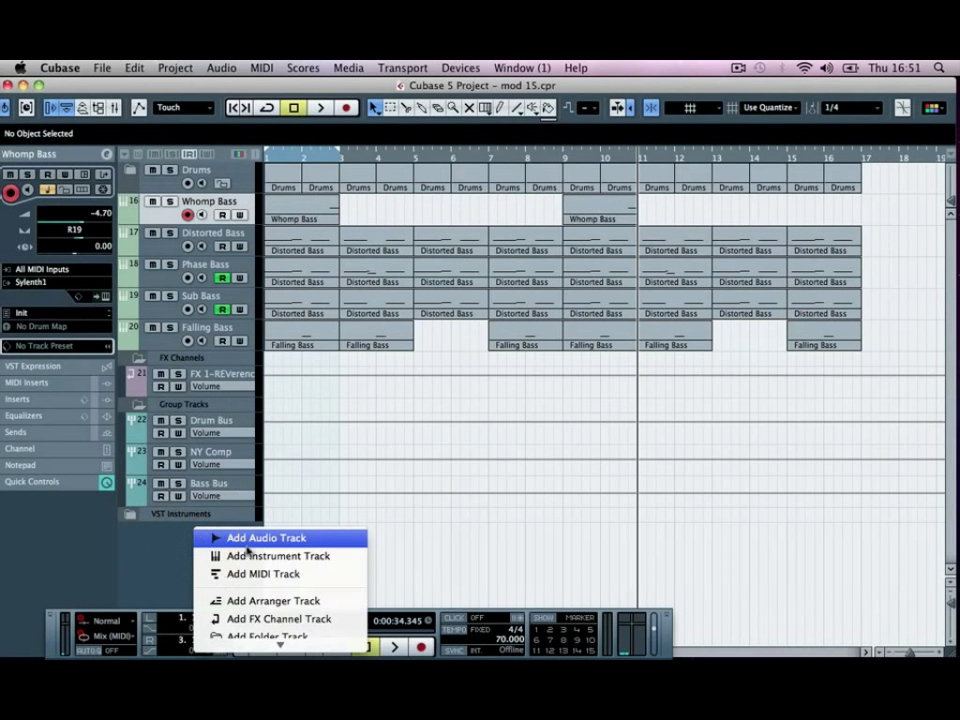
left_click(276, 556)
type("P")
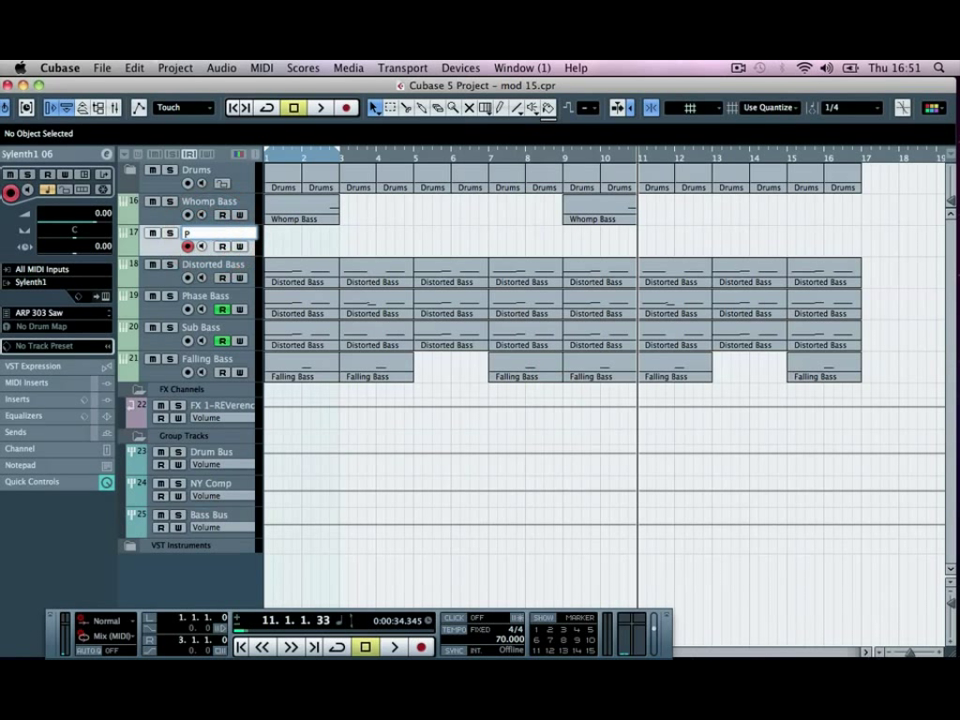
type("linker Fall")
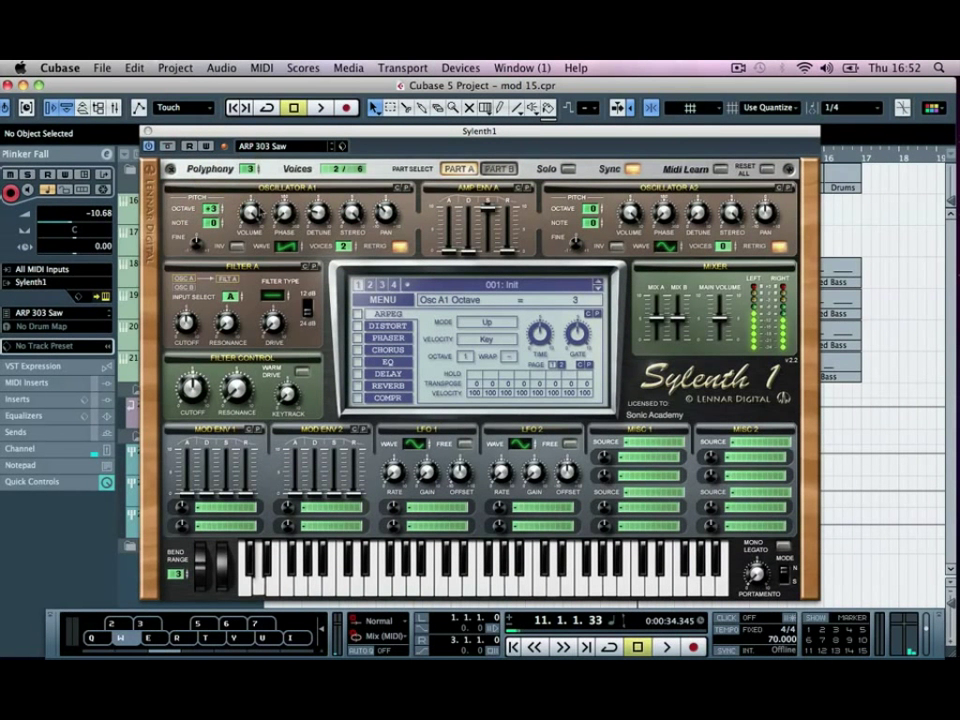
Step: Set oscillator A1's phase to about 104.57 degrees
left_click(262, 182)
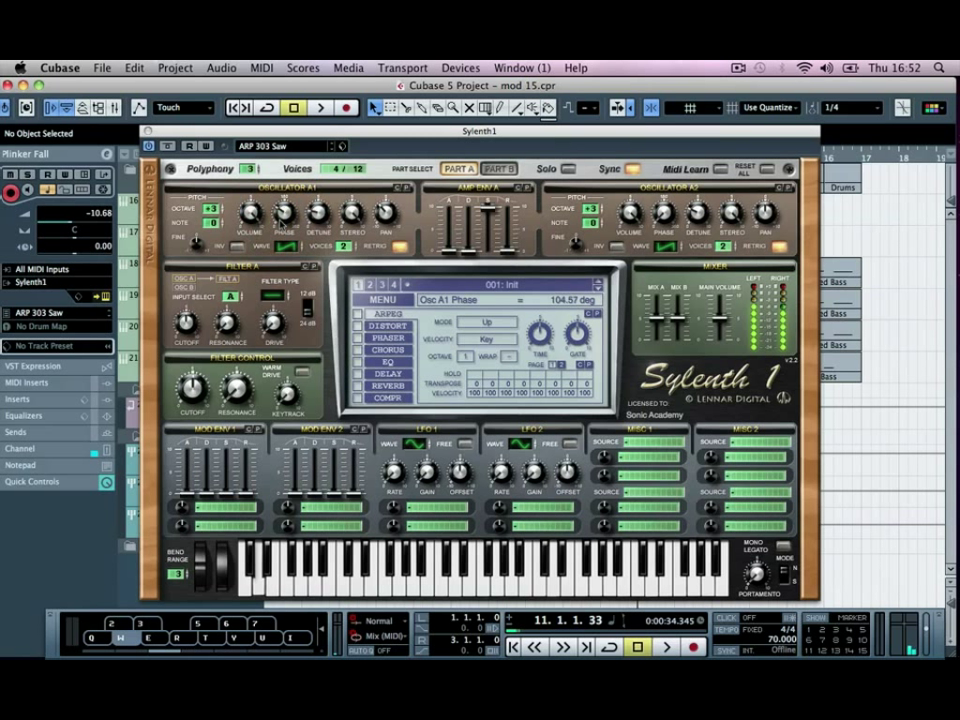
Step: Make filter A a bandpass and raise its drive to 15
left_click(272, 288)
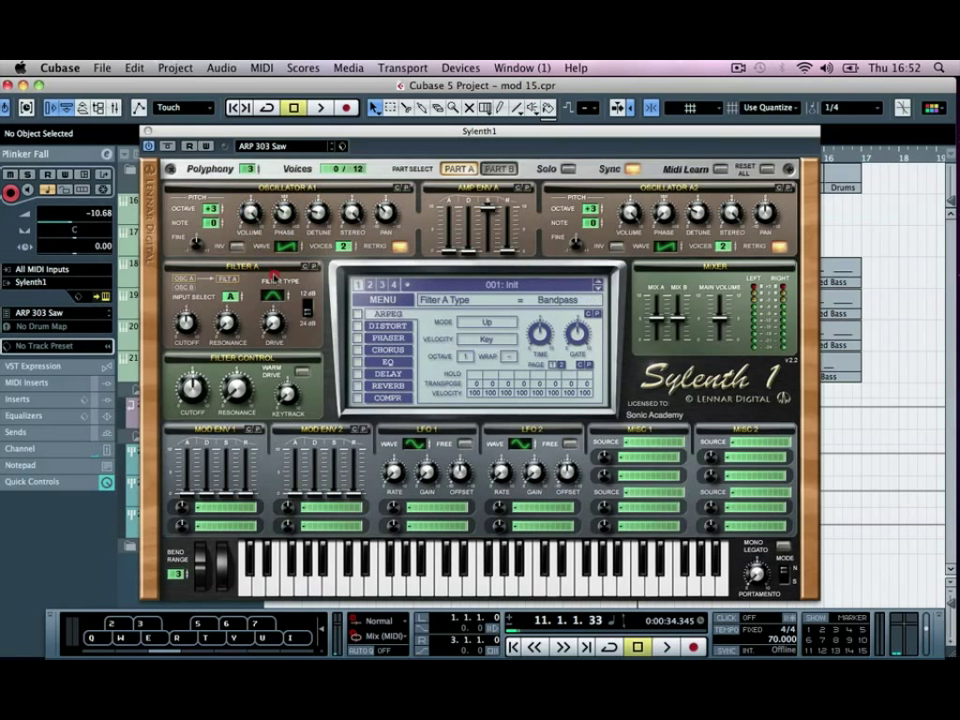
left_click(272, 280)
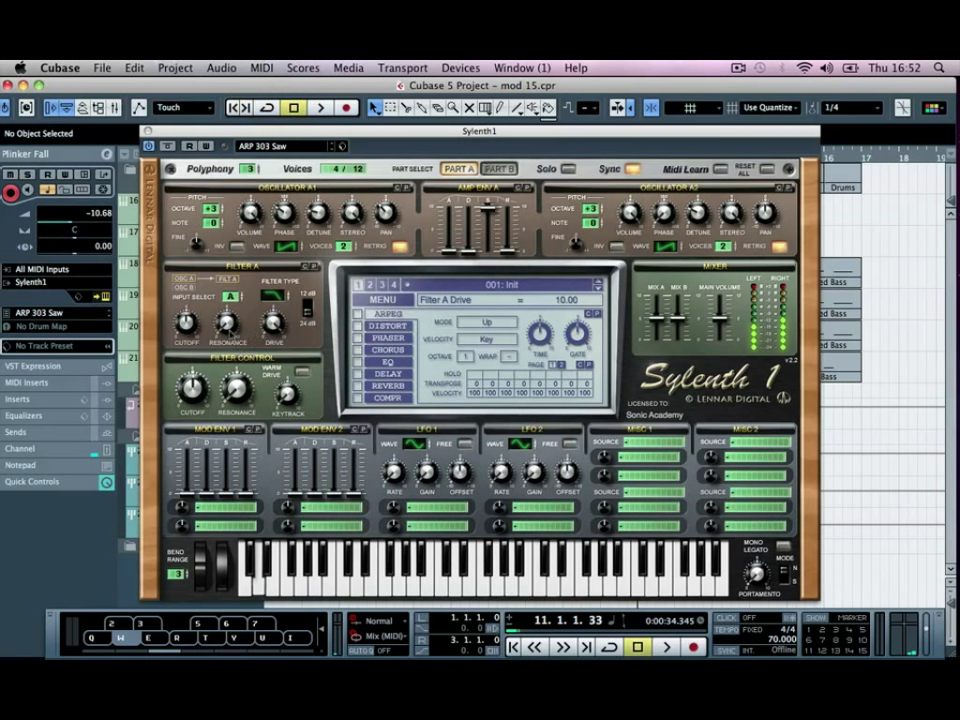
left_click_drag(188, 324, 196, 316)
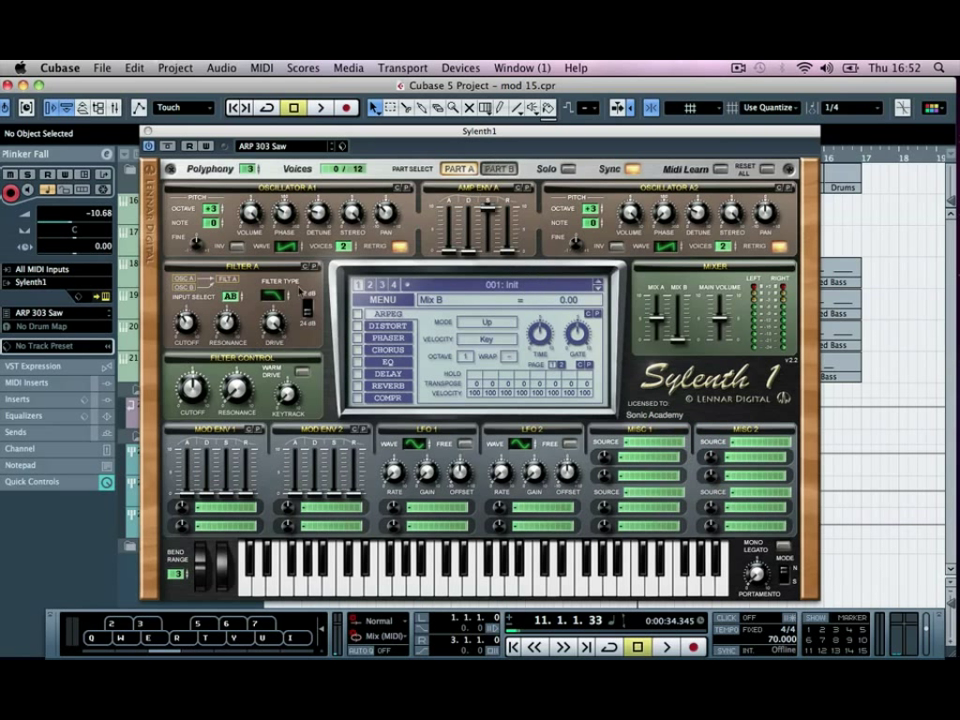
Step: Adjust the B mix level, filter resonance and cutoff to about 577 Hz
left_click(500, 168)
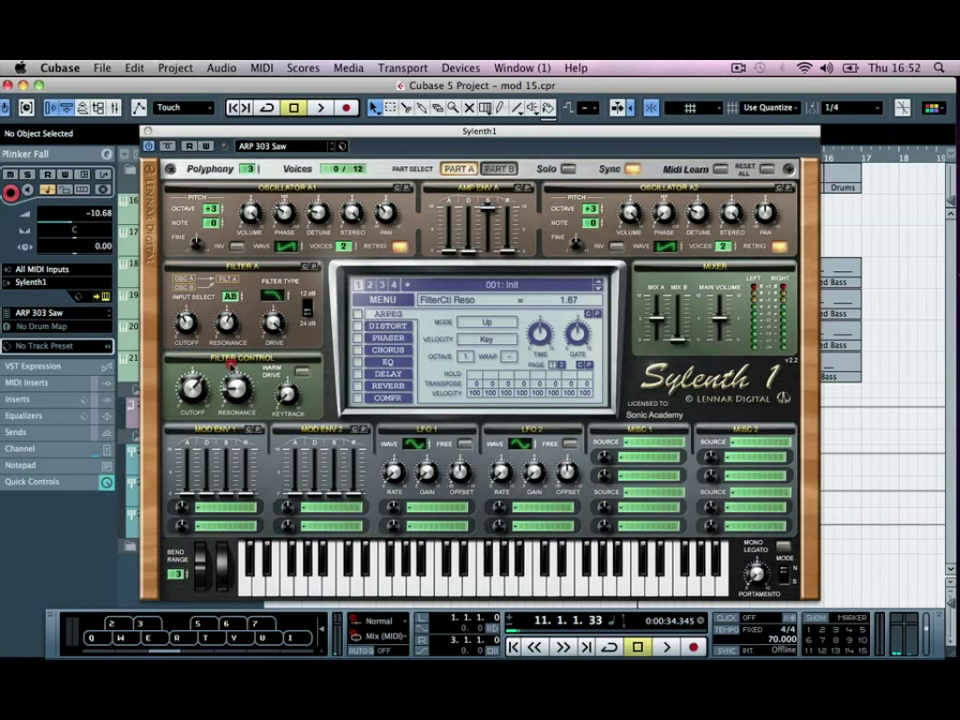
left_click(300, 372)
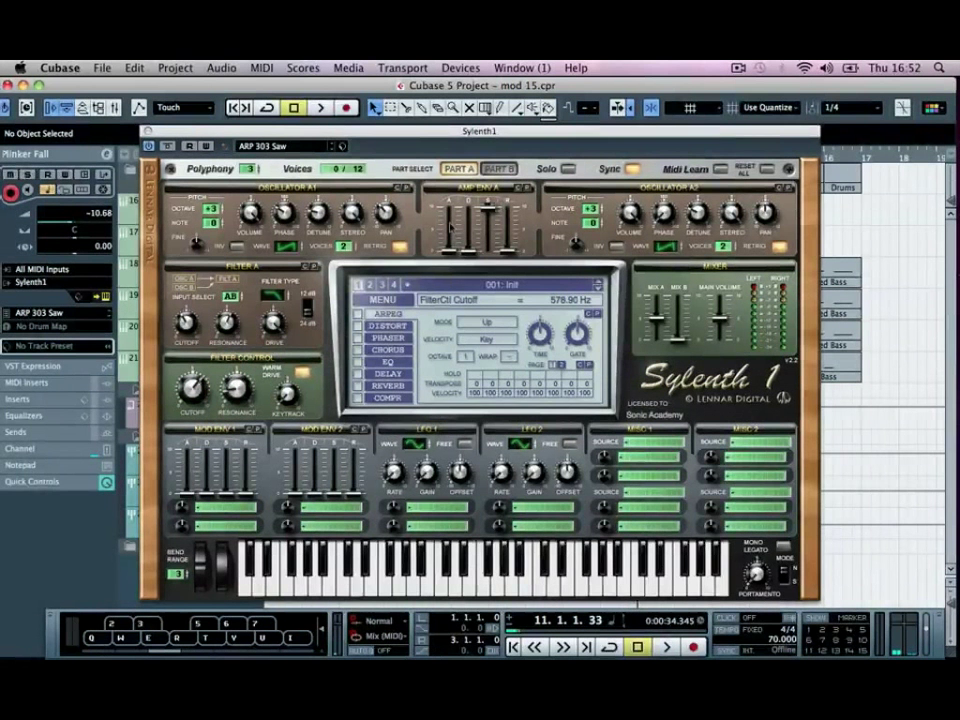
left_click(500, 168)
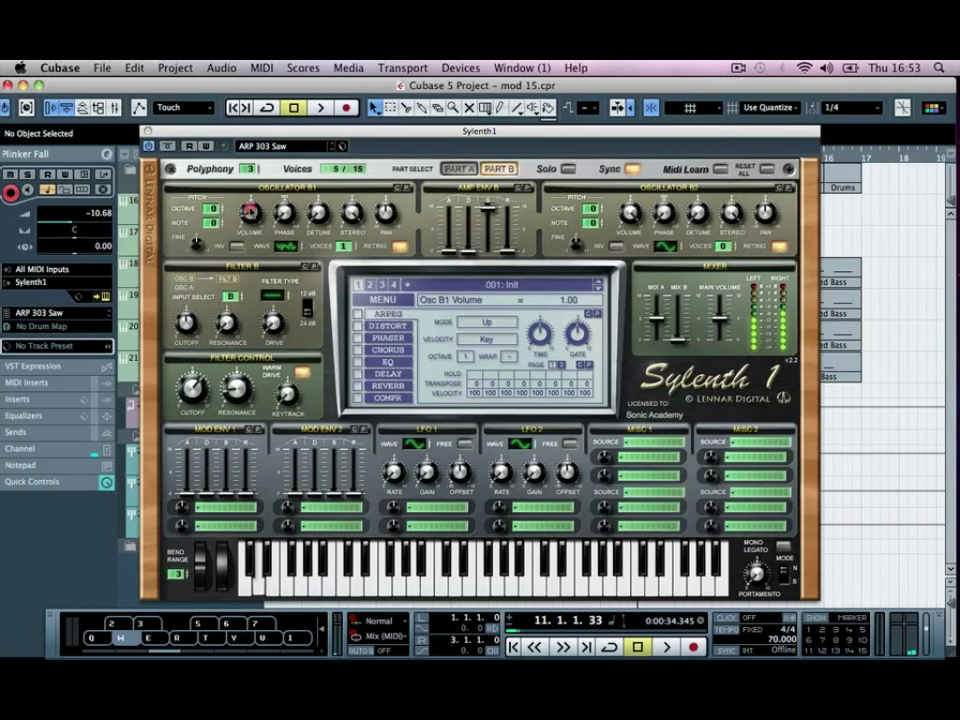
Step: Set oscillator B1 volume and raise B2 volume to about 2.05, then reach for a modulation destination
left_click_drag(250, 204, 250, 196)
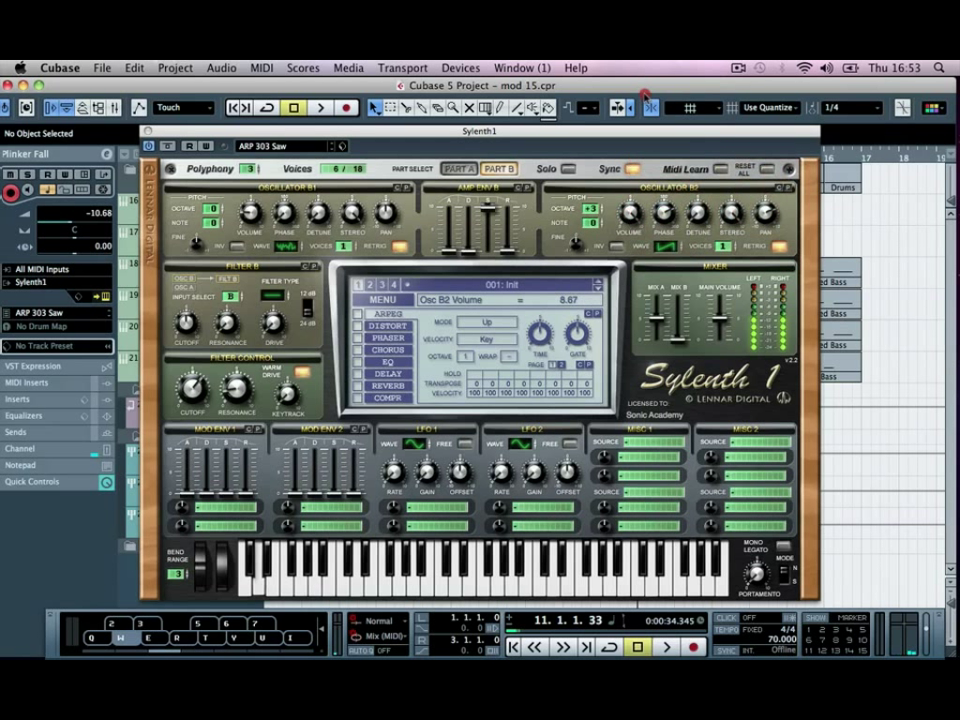
left_click_drag(630, 216, 636, 224)
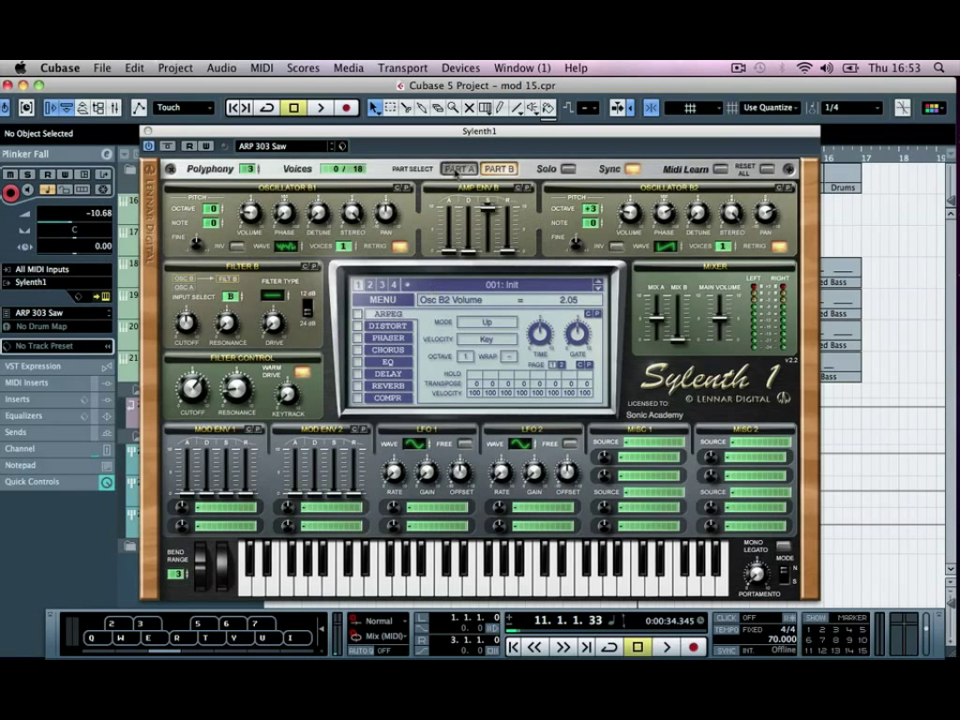
left_click(456, 168)
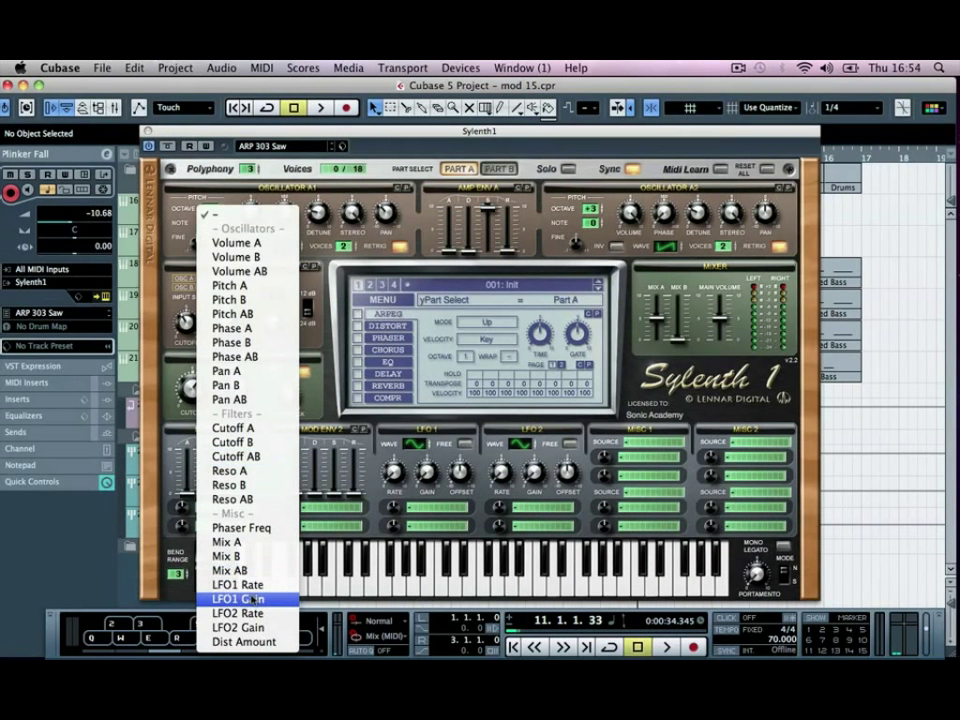
Step: Route LFO 1 to Cutoff AB with its rate set and a saw waveform
left_click(240, 598)
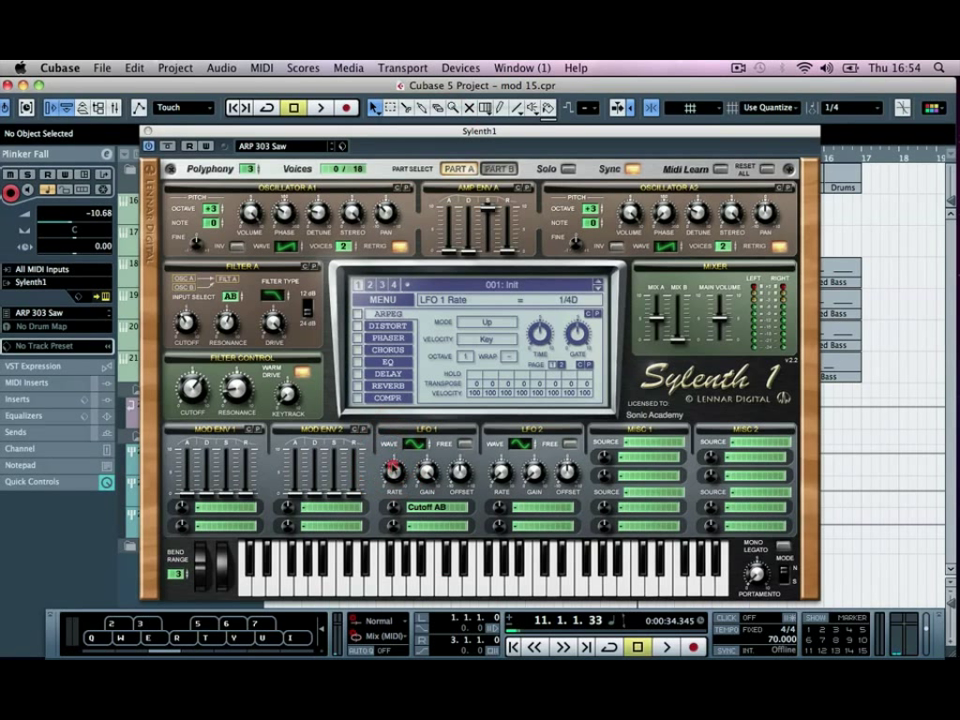
left_click_drag(392, 470, 392, 450)
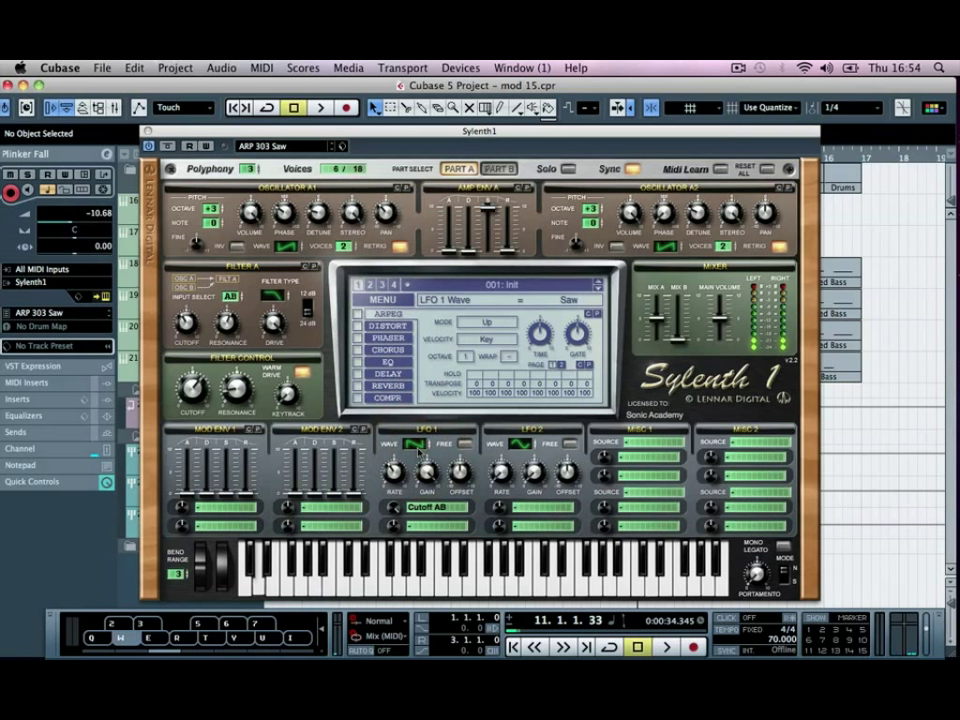
left_click_drag(398, 470, 398, 486)
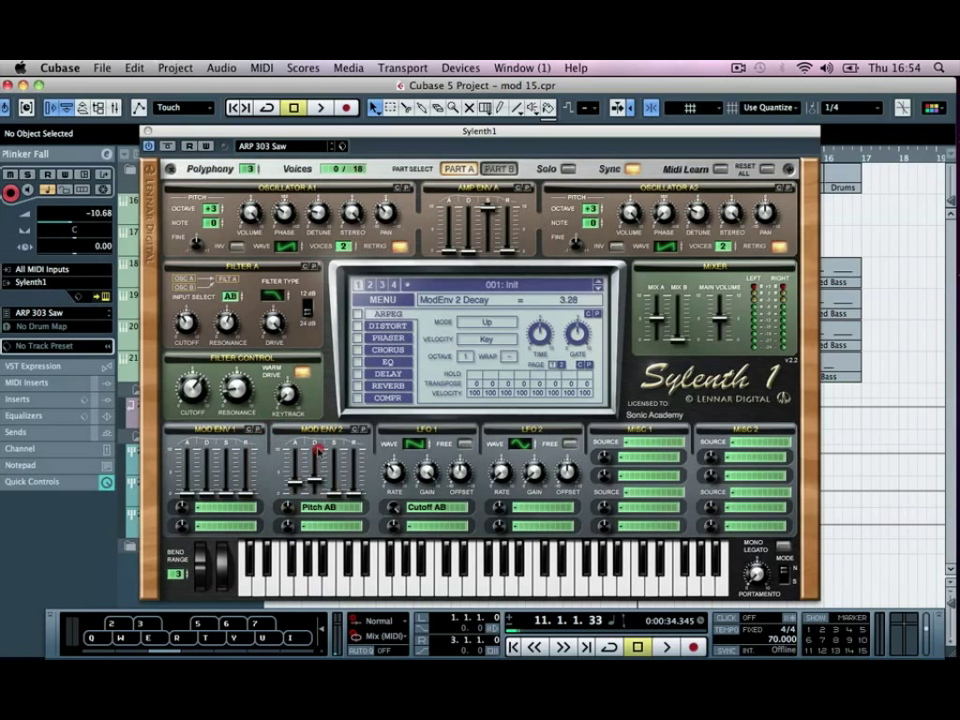
Step: Lengthen mod envelope 2's decay on the Pitch AB destination
left_click_drag(320, 456, 320, 464)
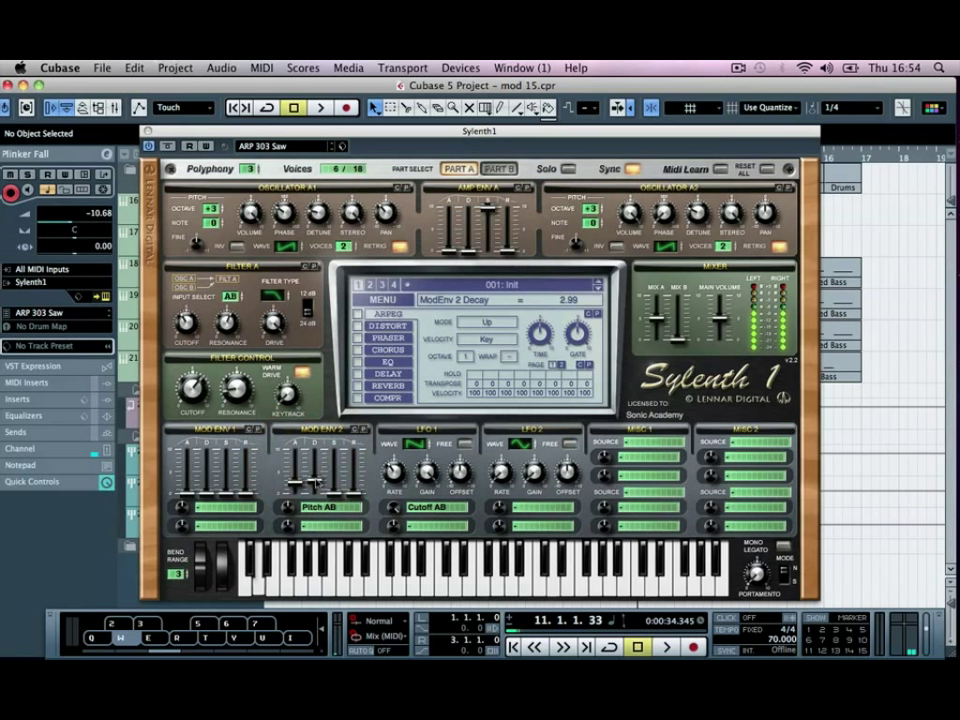
left_click_drag(318, 470, 318, 486)
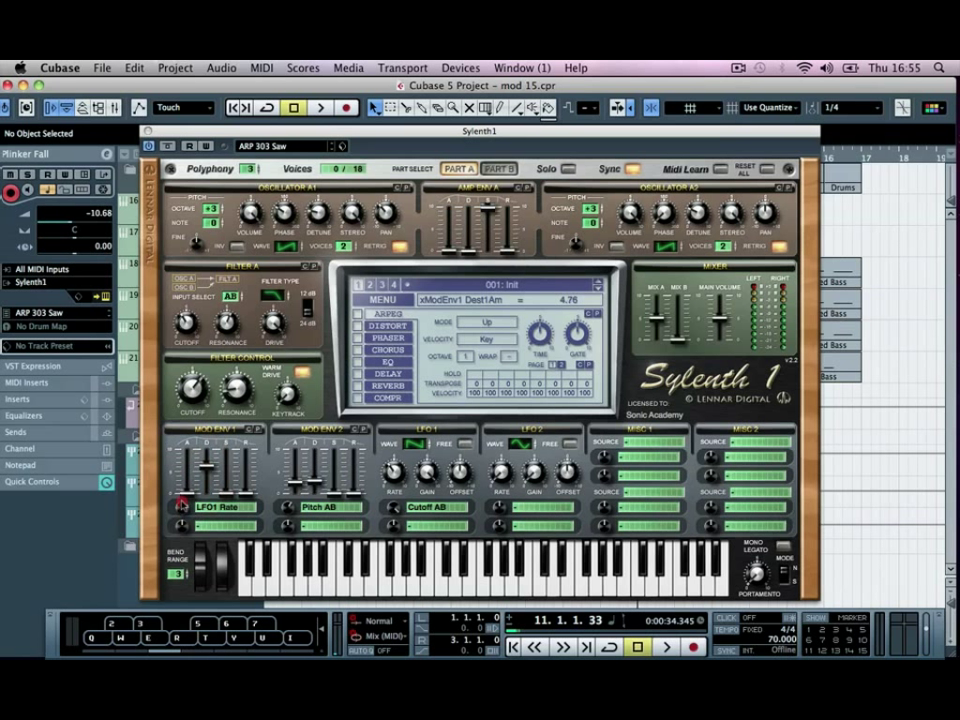
Step: Dial in mod envelope 1's amount on the LFO1 Rate destination
left_click_drag(184, 500, 184, 516)
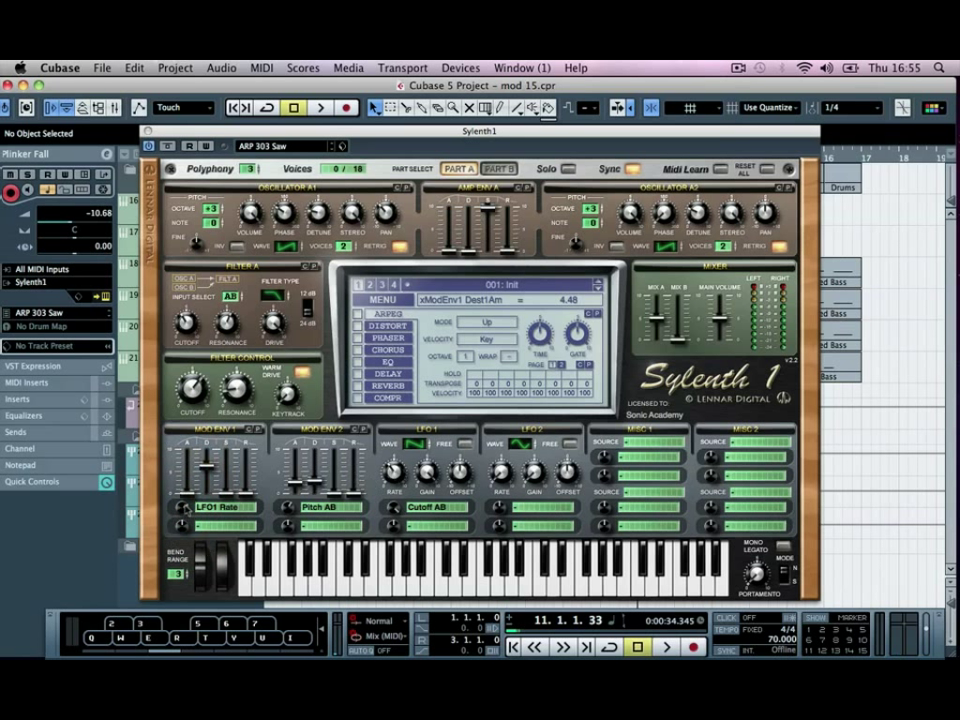
mouse_move(376, 478)
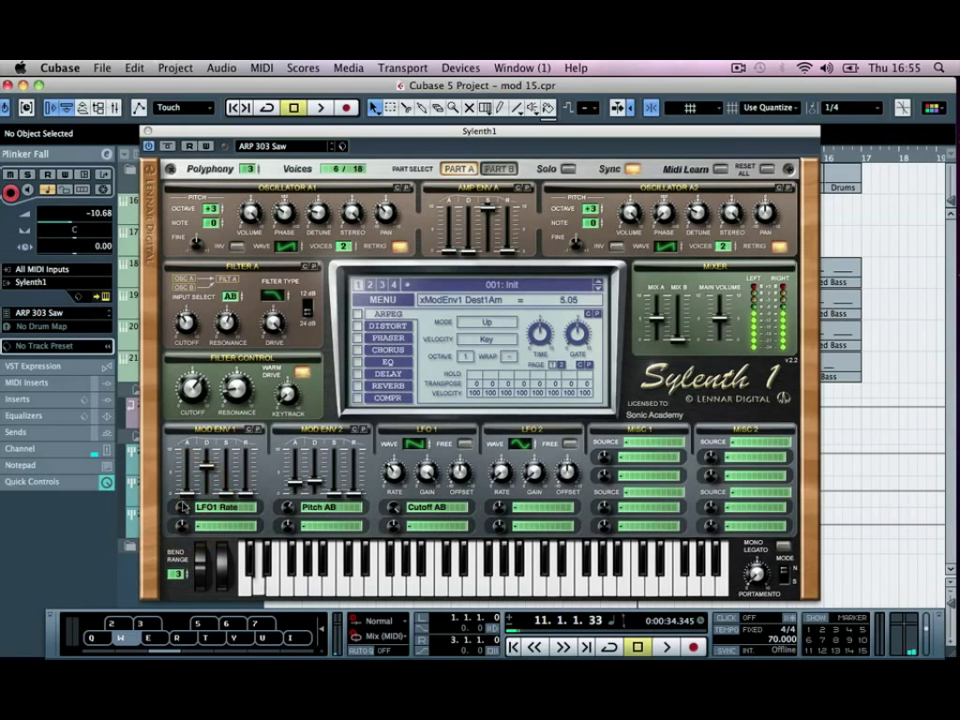
left_click_drag(184, 508, 184, 500)
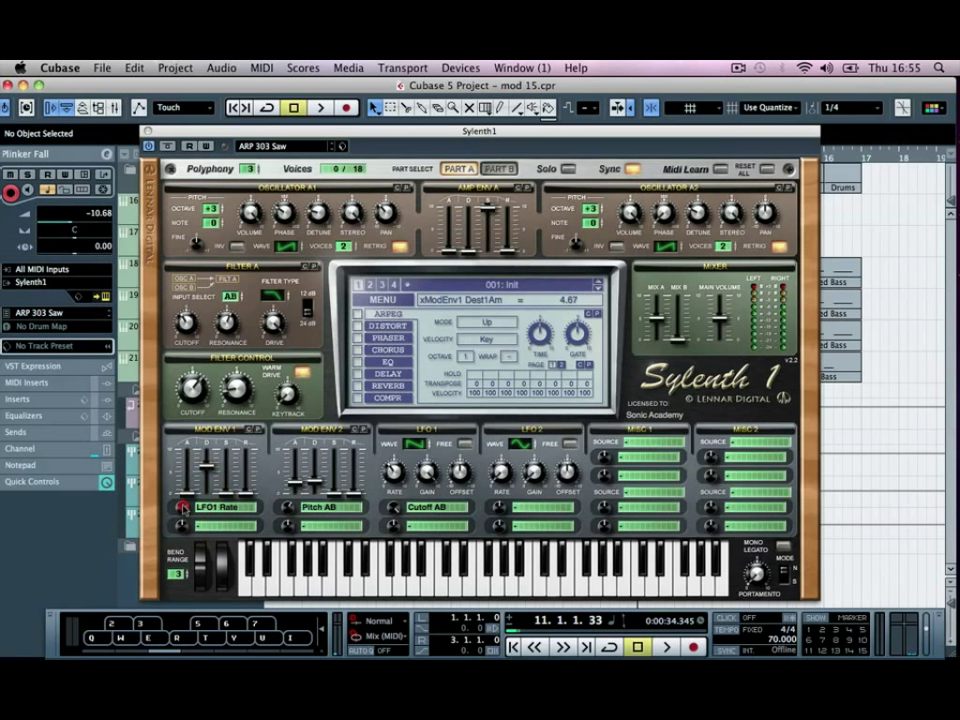
left_click_drag(184, 510, 184, 500)
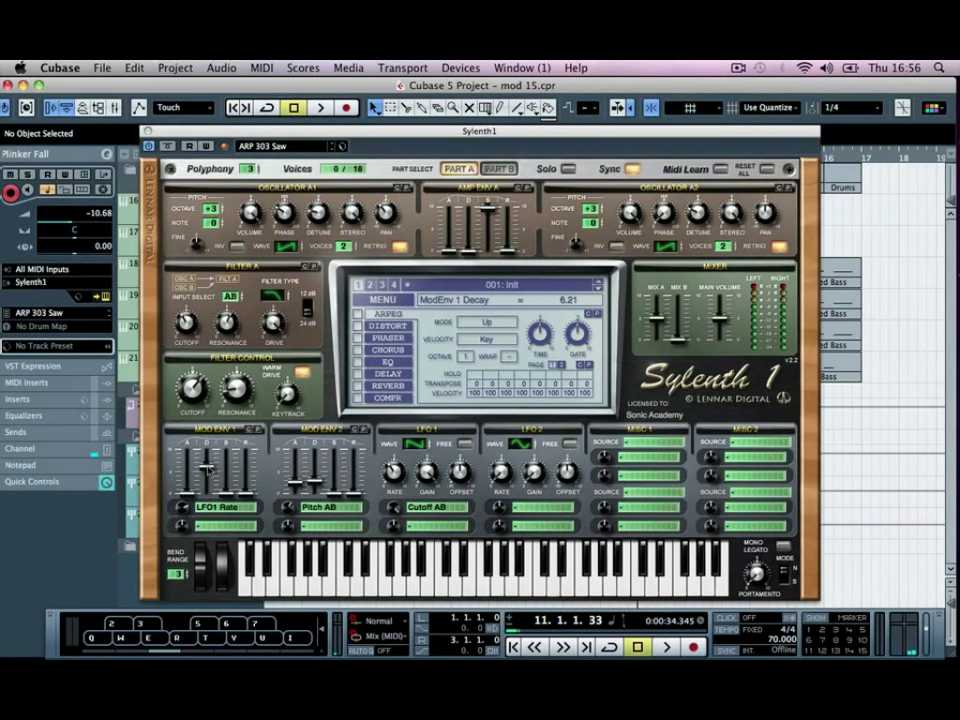
Step: Retune oscillator B1 volume on part B
left_click(498, 168)
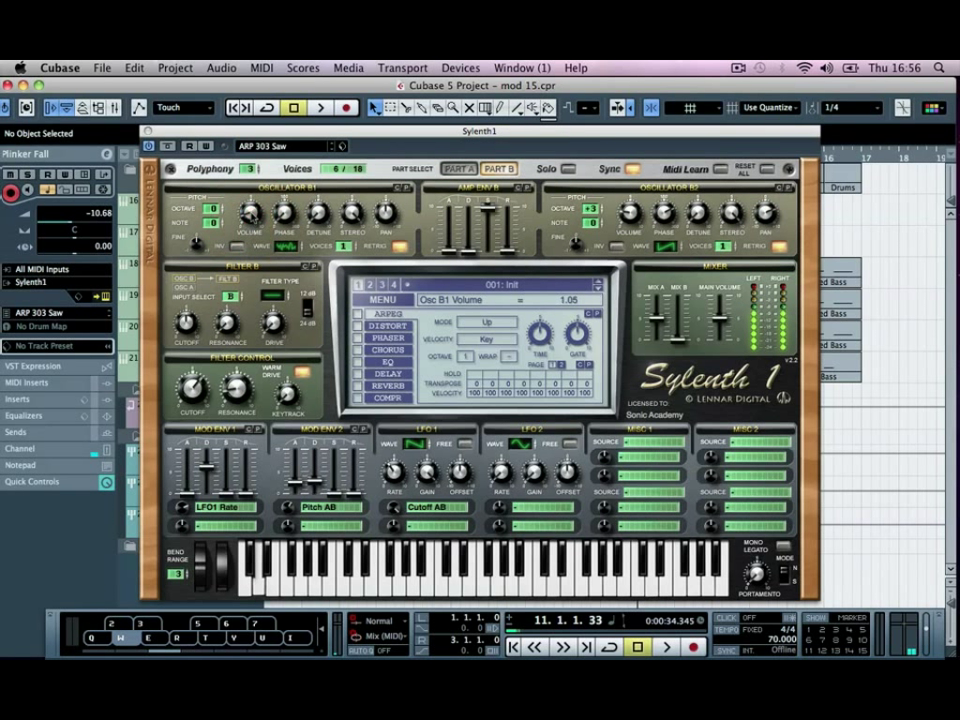
left_click_drag(250, 210, 256, 204)
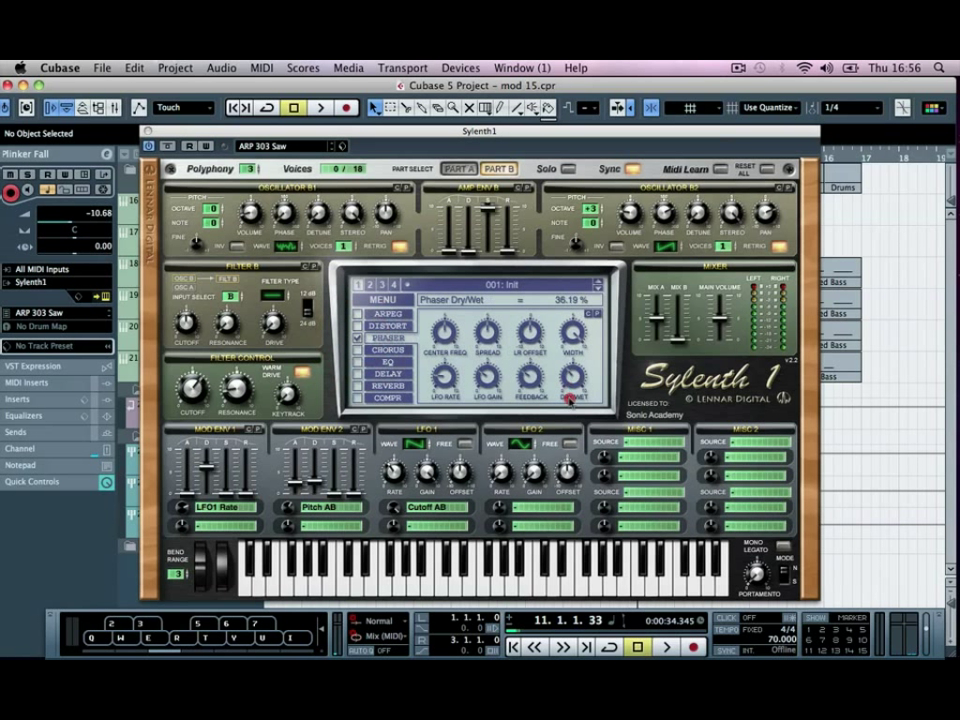
Step: Set the phaser dry/wet mix near 36%, its LFO rate, and feedback at 20%
left_click_drag(570, 376, 570, 396)
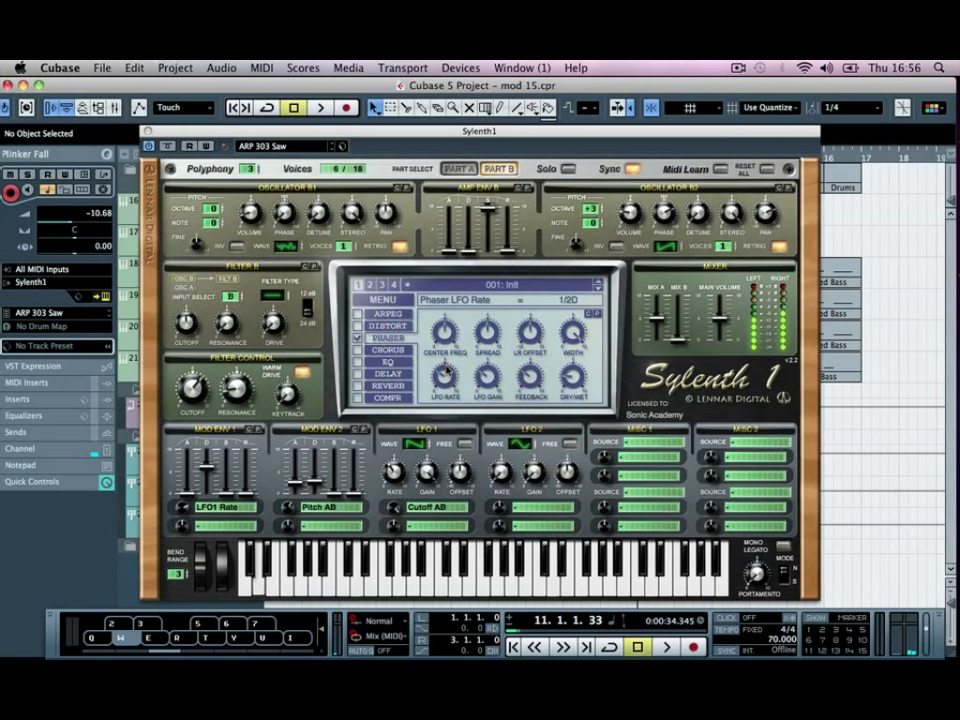
left_click_drag(444, 330, 448, 320)
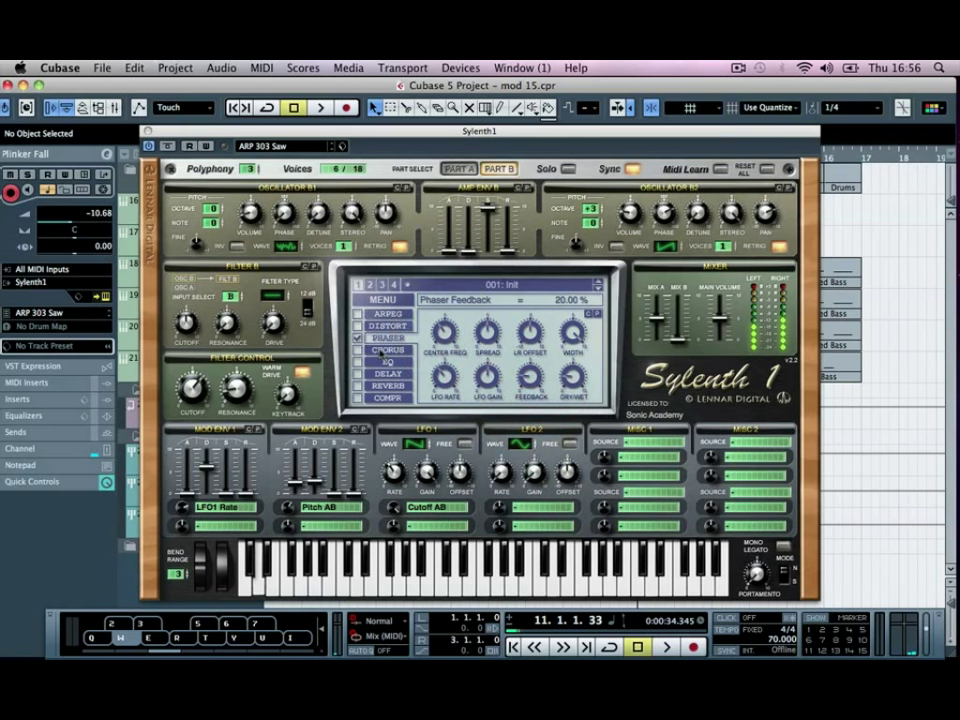
left_click(380, 352)
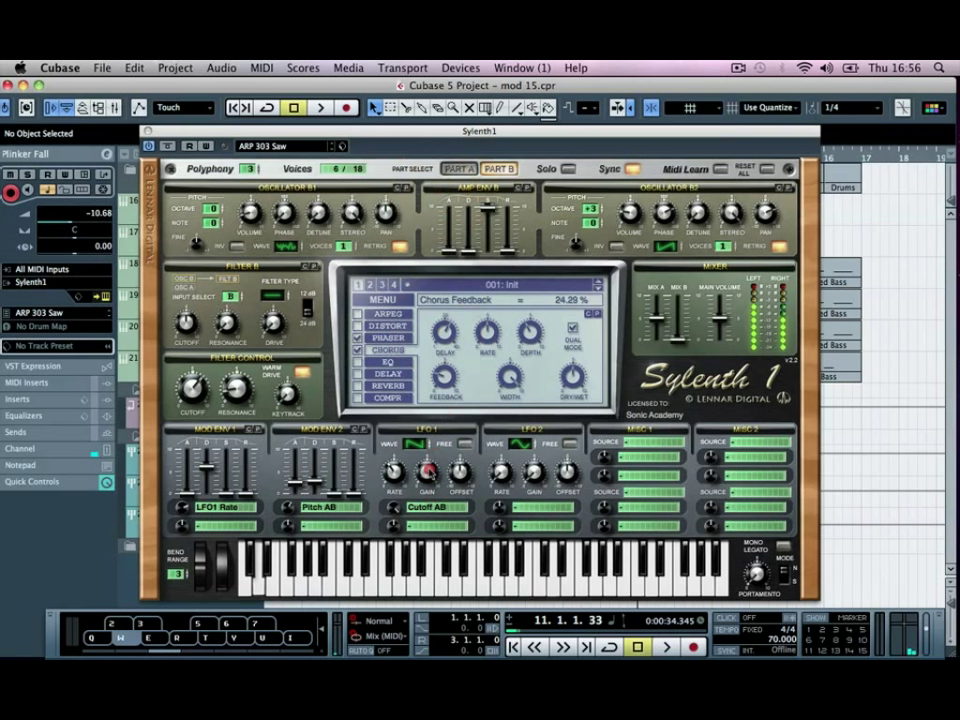
Step: Set chorus feedback around 24% and slow the chorus rate down to 0.00 Hz
left_click_drag(448, 378, 448, 384)
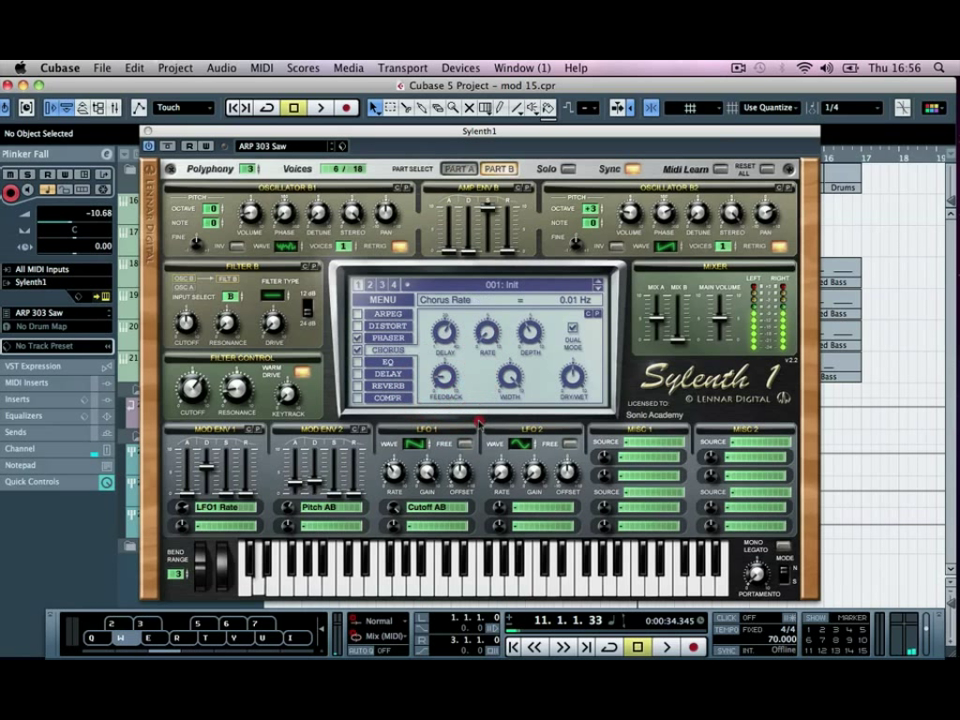
left_click_drag(486, 336, 486, 330)
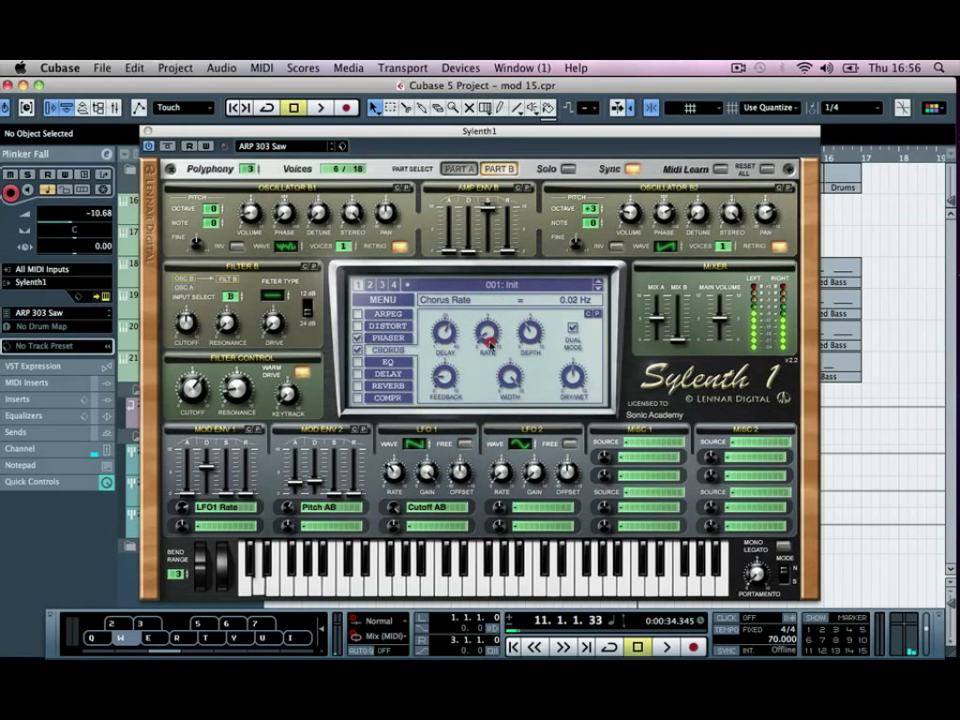
left_click_drag(486, 336, 486, 344)
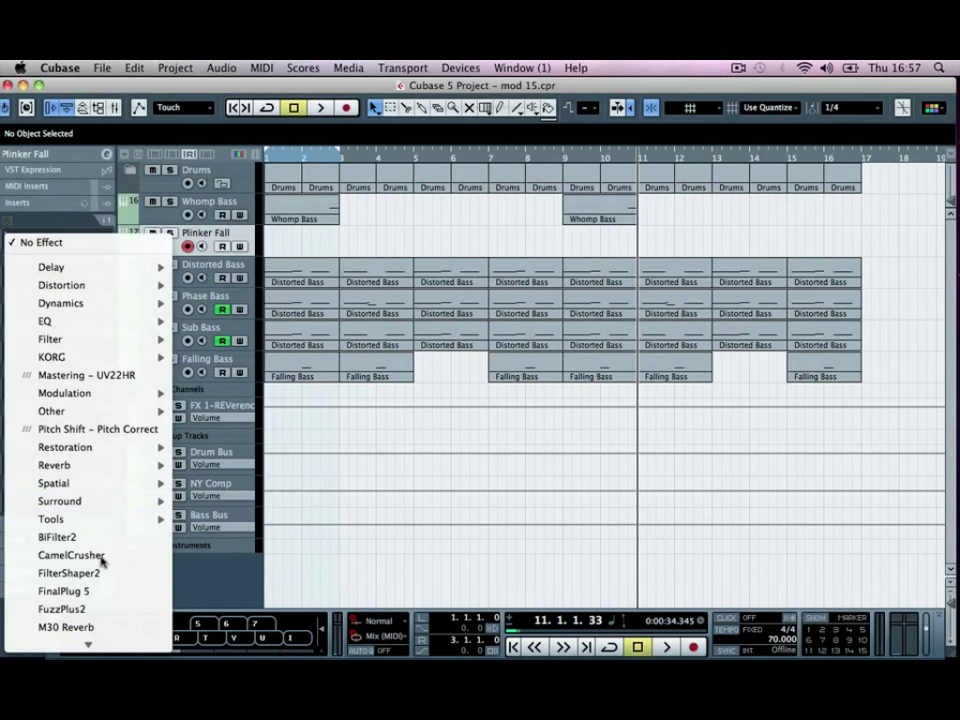
Step: Load CamelCrusher into the Plinker Fall track's first insert slot
left_click(70, 556)
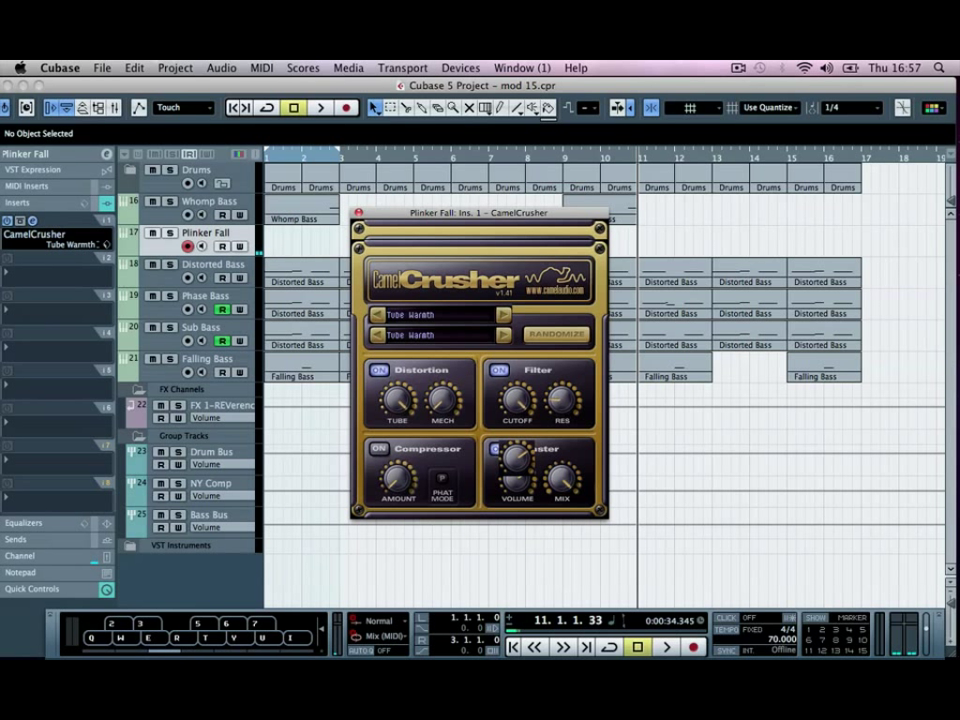
Step: Load StereoEnhancer as the second insert with delay about 5.3 and colour 50
left_click(356, 212)
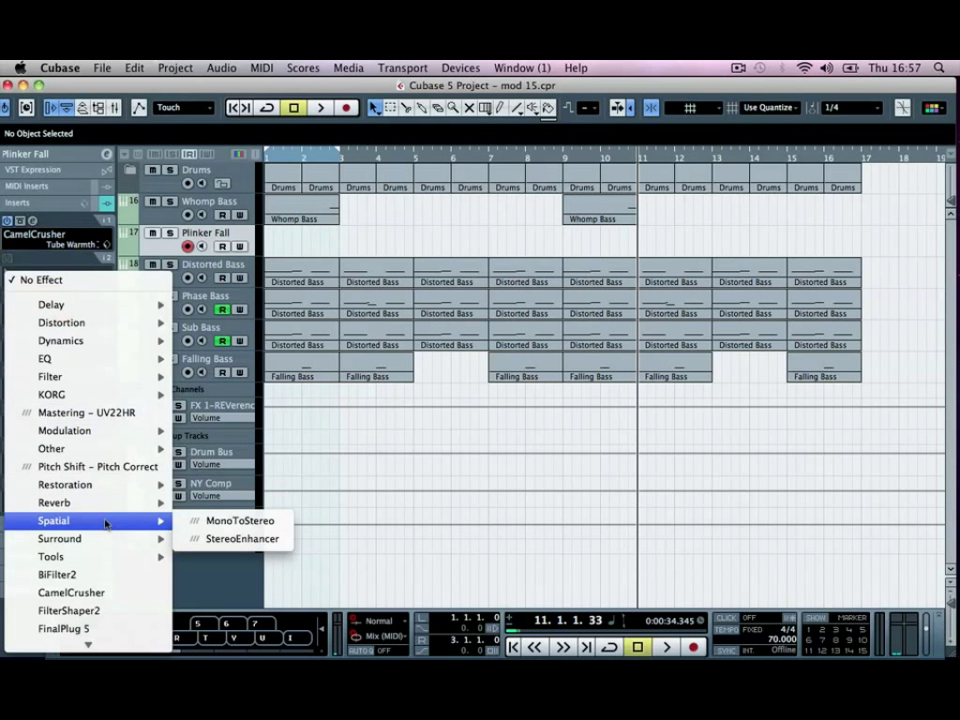
left_click(240, 538)
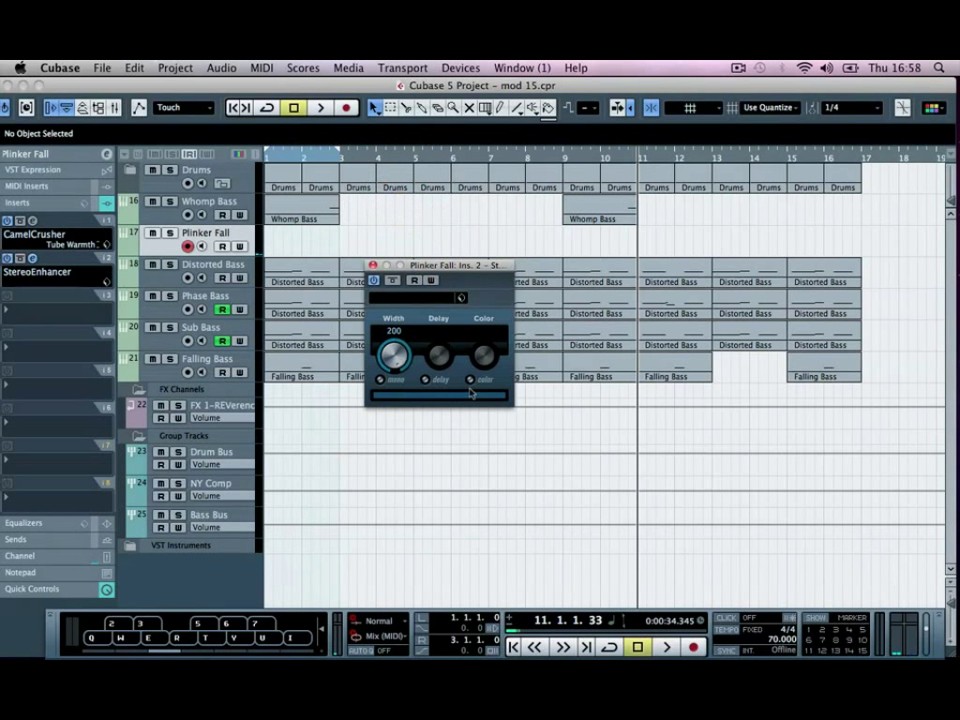
left_click_drag(438, 356, 438, 340)
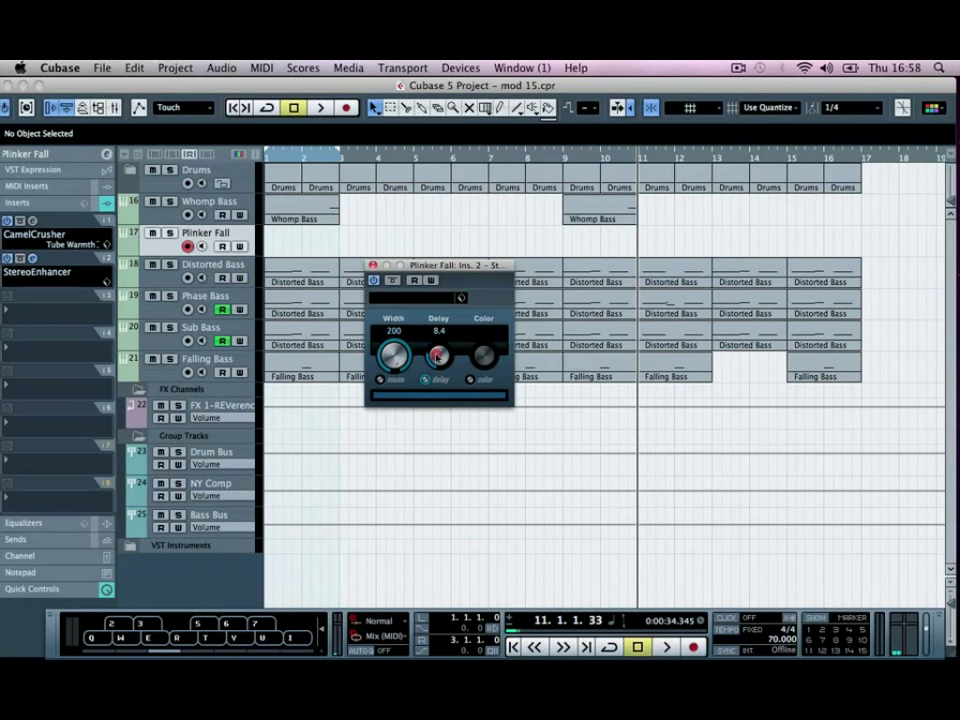
left_click_drag(438, 356, 436, 370)
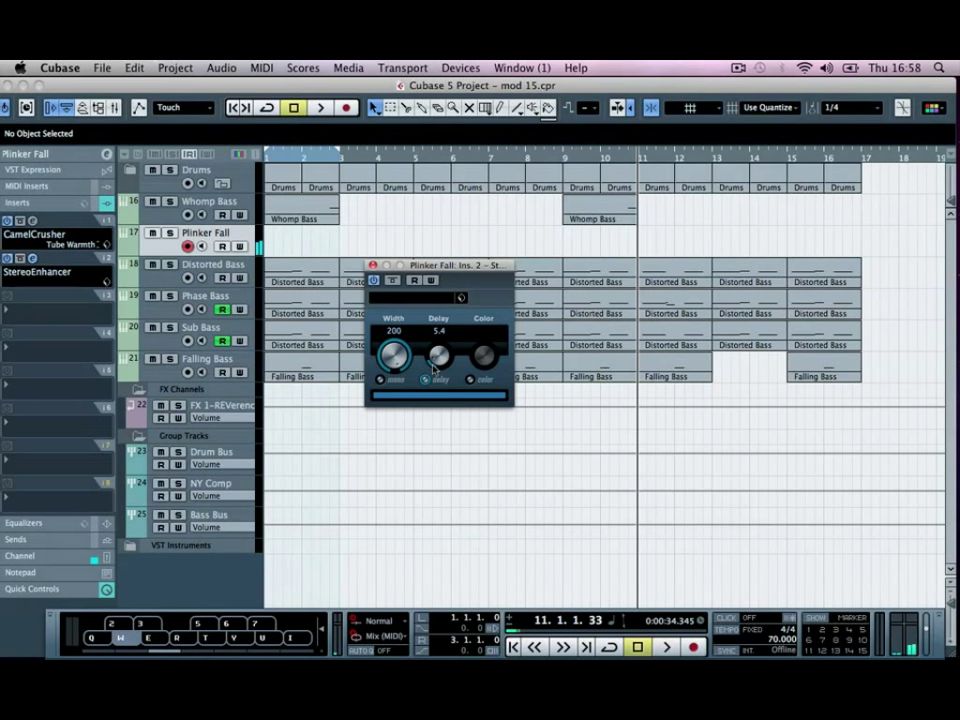
left_click_drag(438, 356, 438, 360)
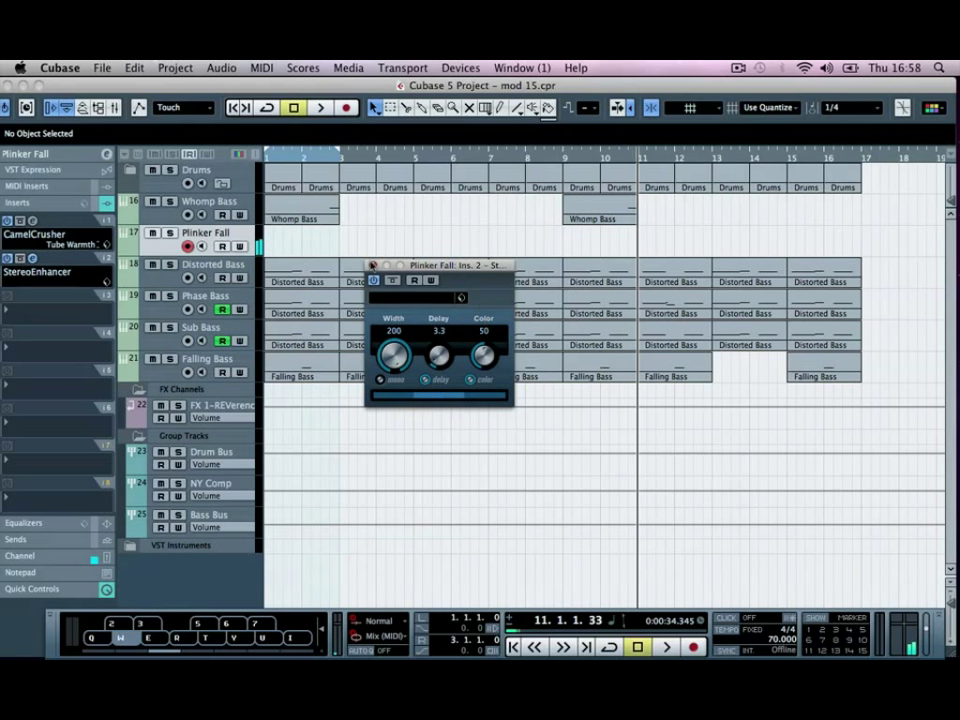
Step: Bring up the Plinker Fall track's channel settings window
left_click(372, 264)
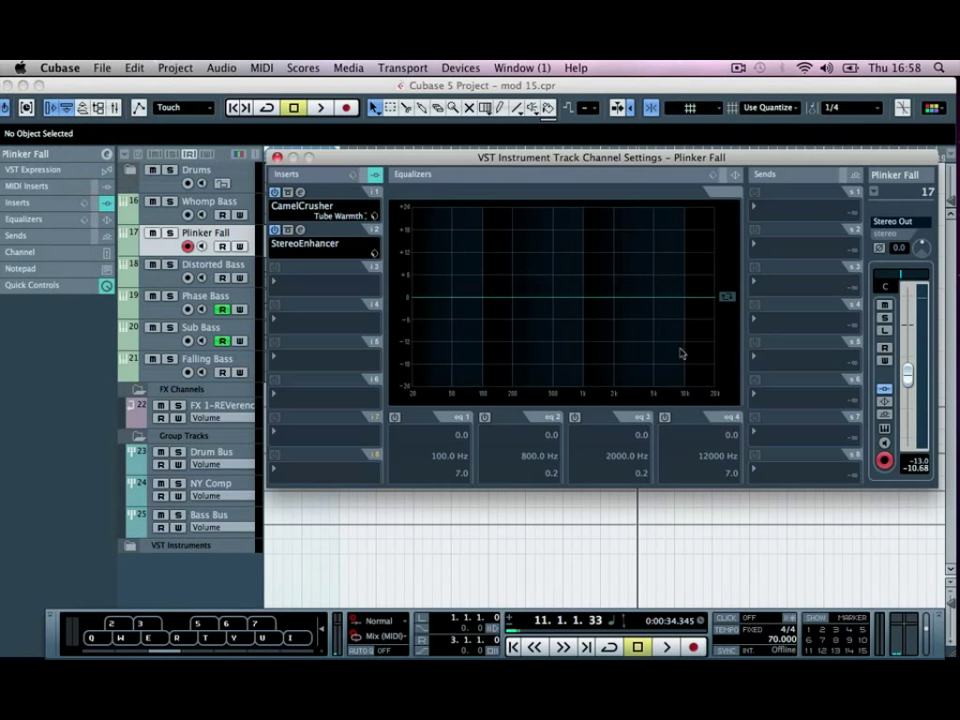
Step: Enable peaking bands: a narrow low boost near 61 Hz +6.1 dB and a mid boost near 2.7 kHz +3.8 dB
left_click(486, 418)
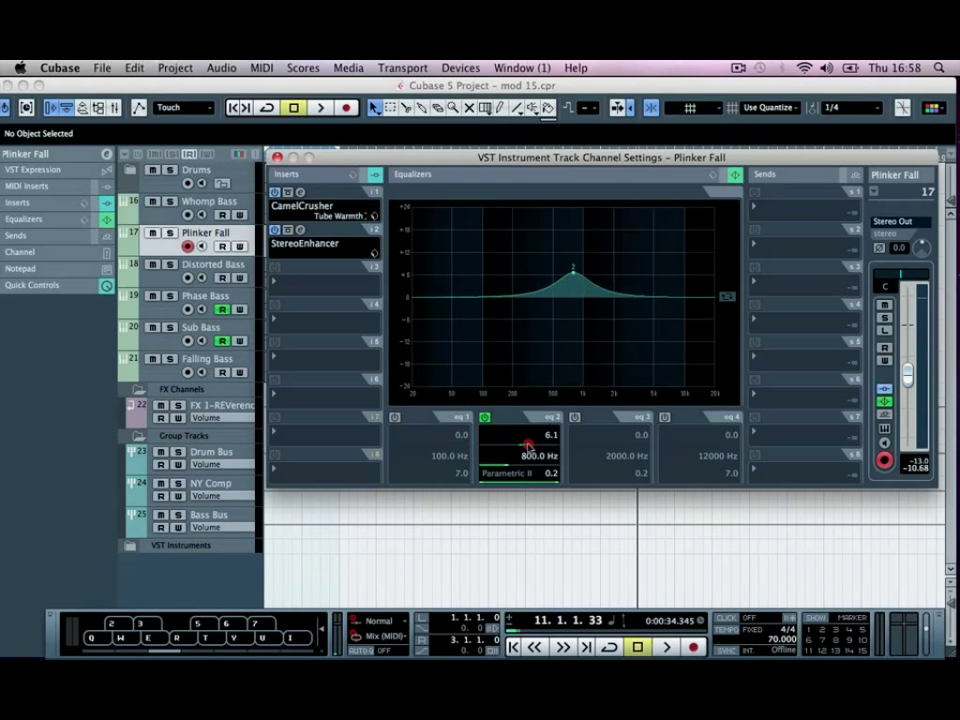
left_click_drag(528, 444, 496, 464)
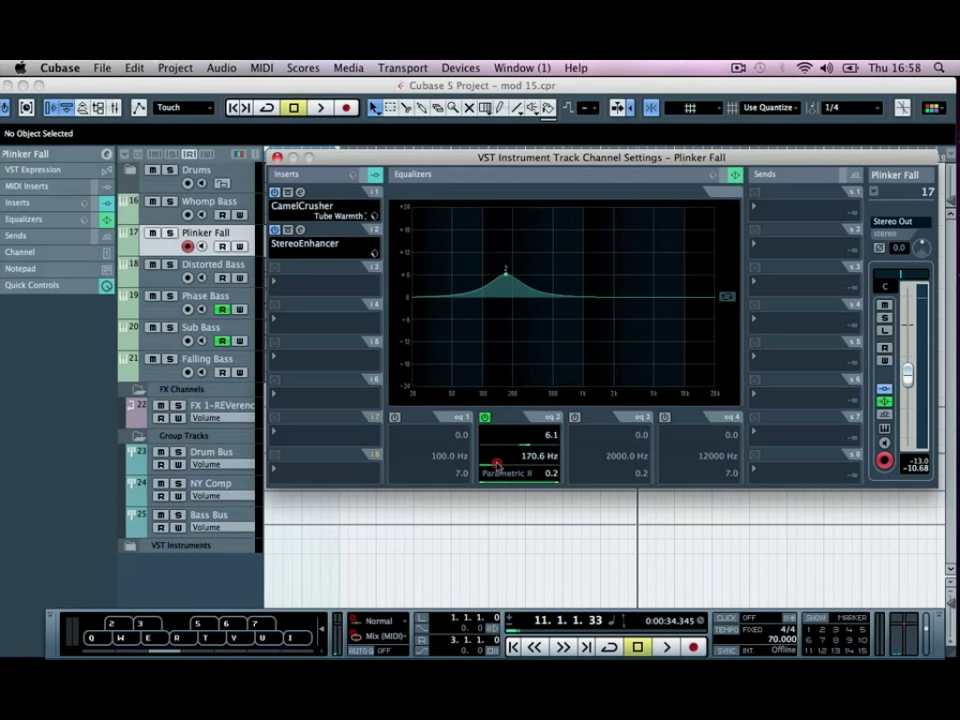
left_click_drag(496, 462, 490, 470)
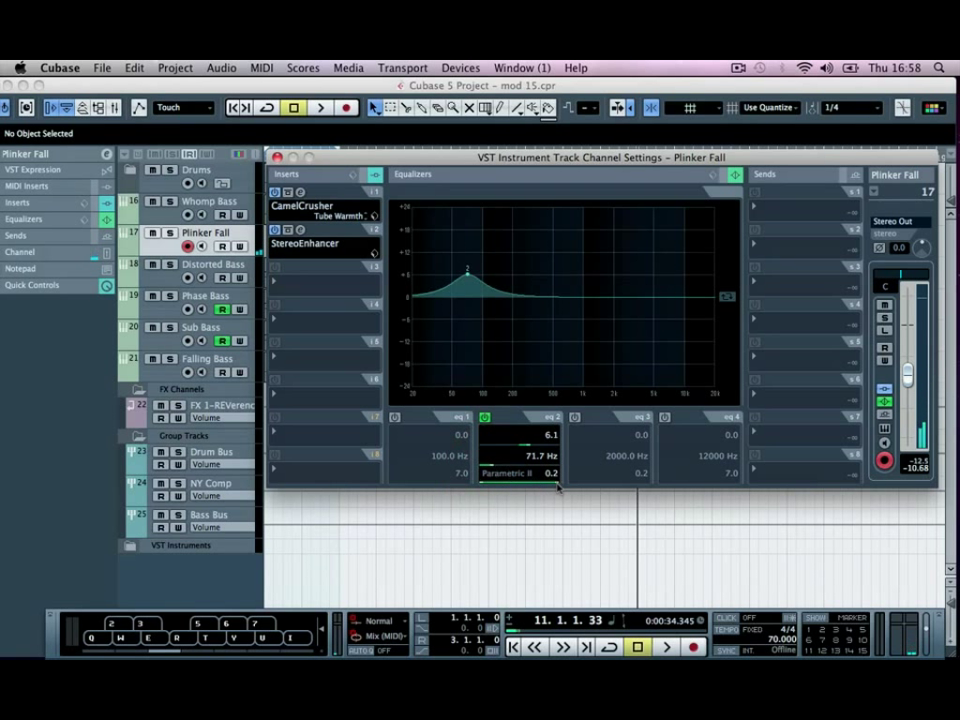
left_click_drag(550, 472, 550, 486)
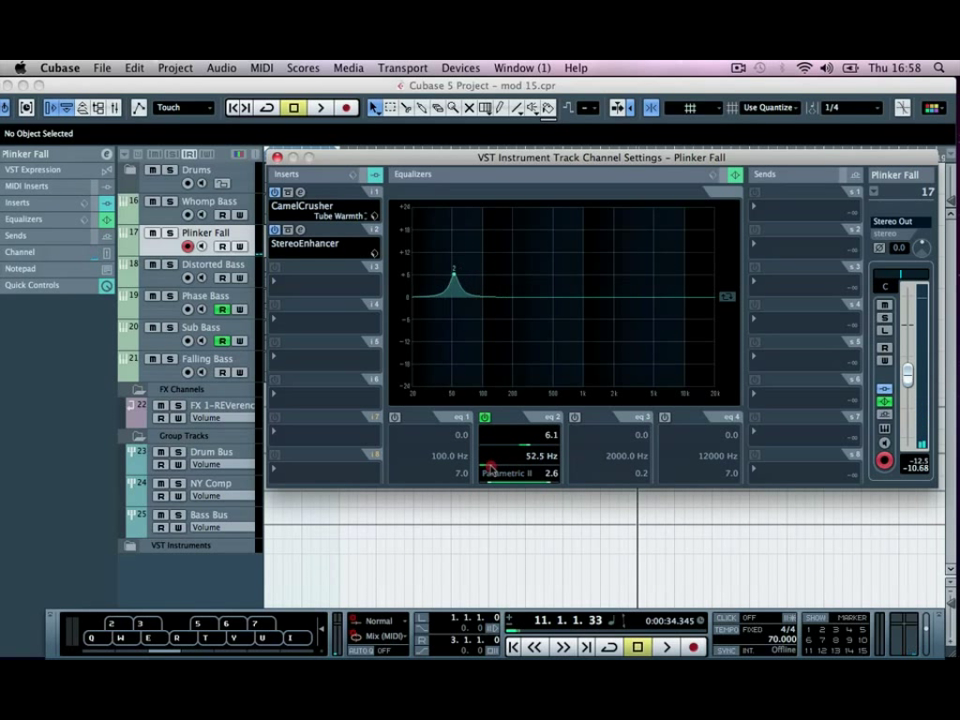
left_click_drag(490, 468, 496, 460)
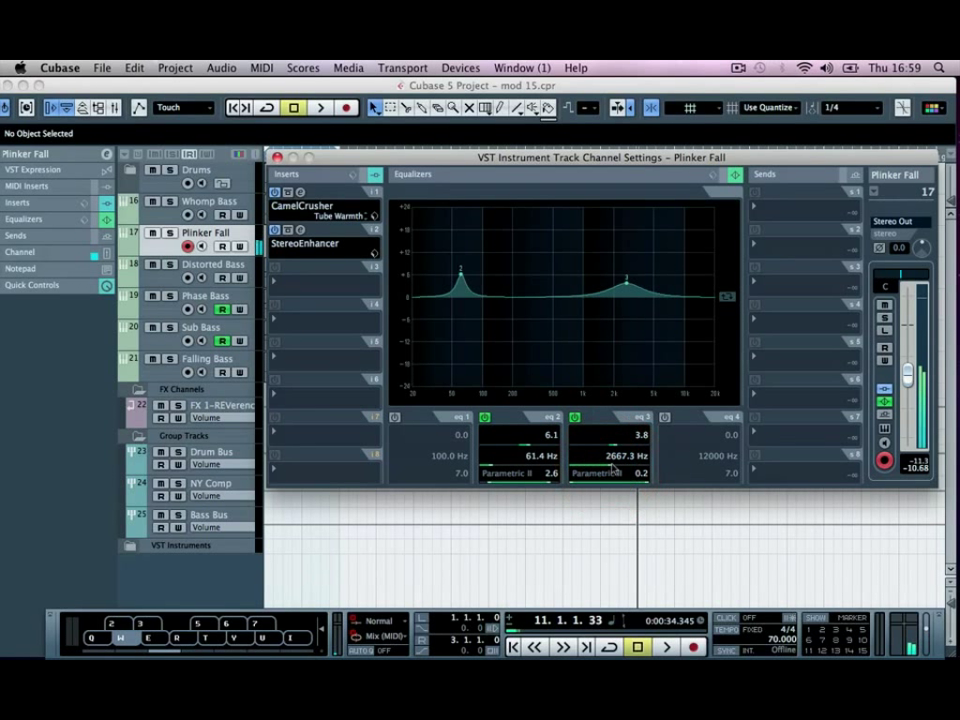
Step: Enable the high shelf at about 3.9 kHz with +10.8 dB gain and close Channel Settings
left_click(664, 418)
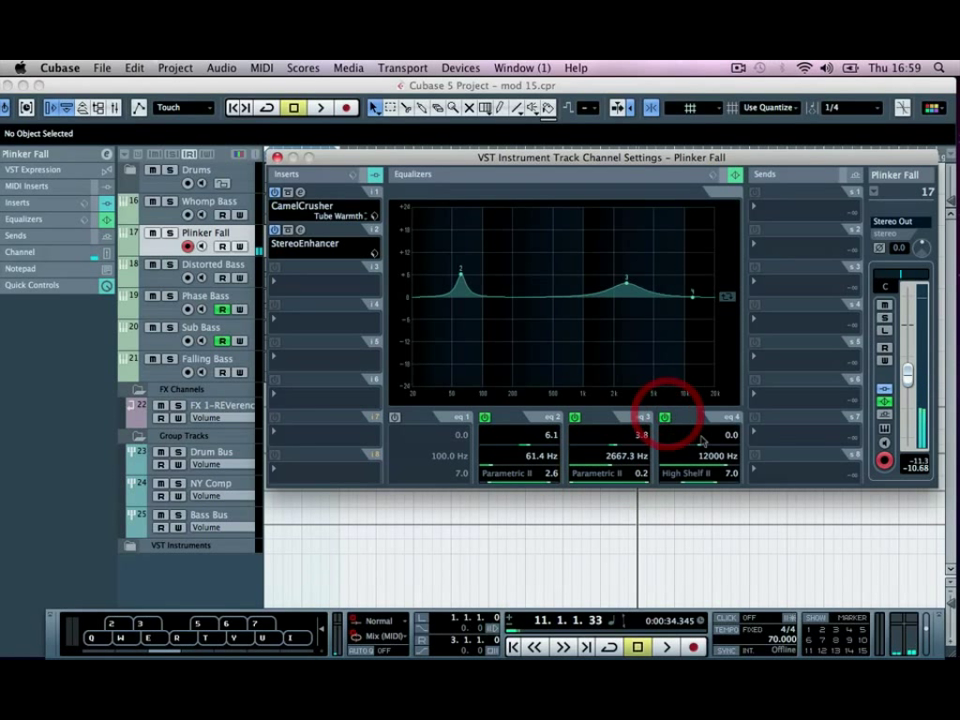
left_click_drag(664, 436, 716, 420)
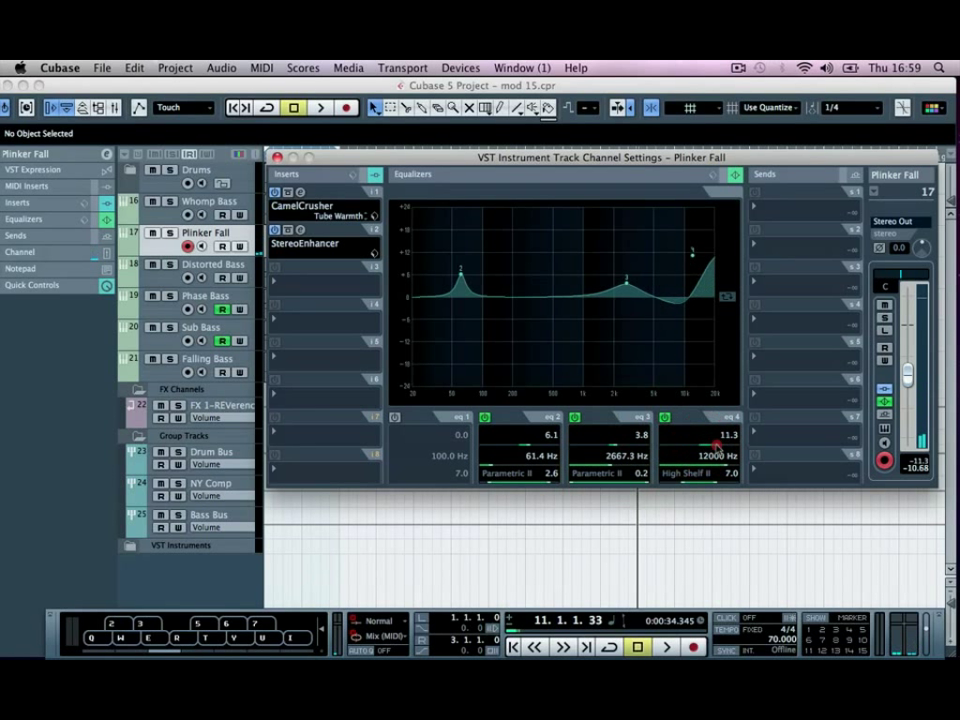
left_click_drag(720, 444, 720, 440)
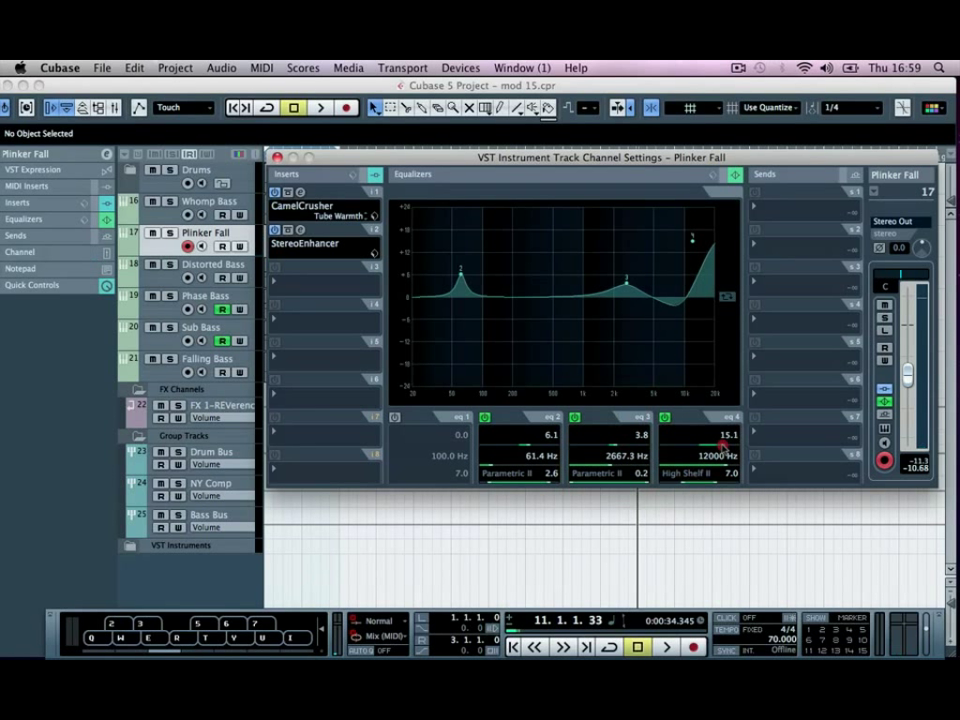
left_click_drag(720, 442, 712, 444)
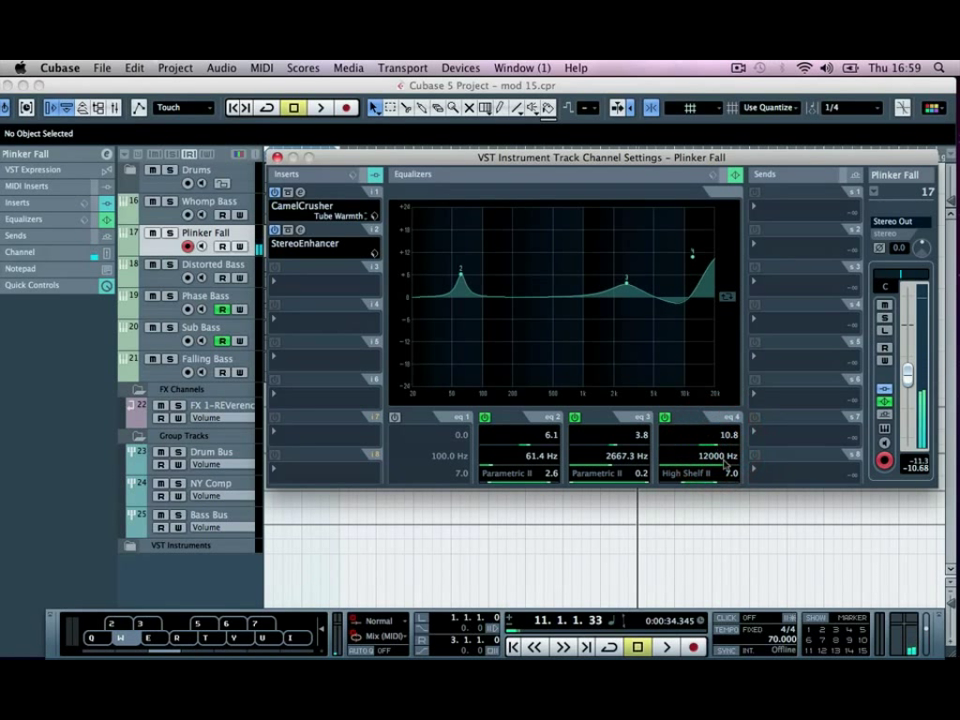
left_click_drag(728, 434, 716, 462)
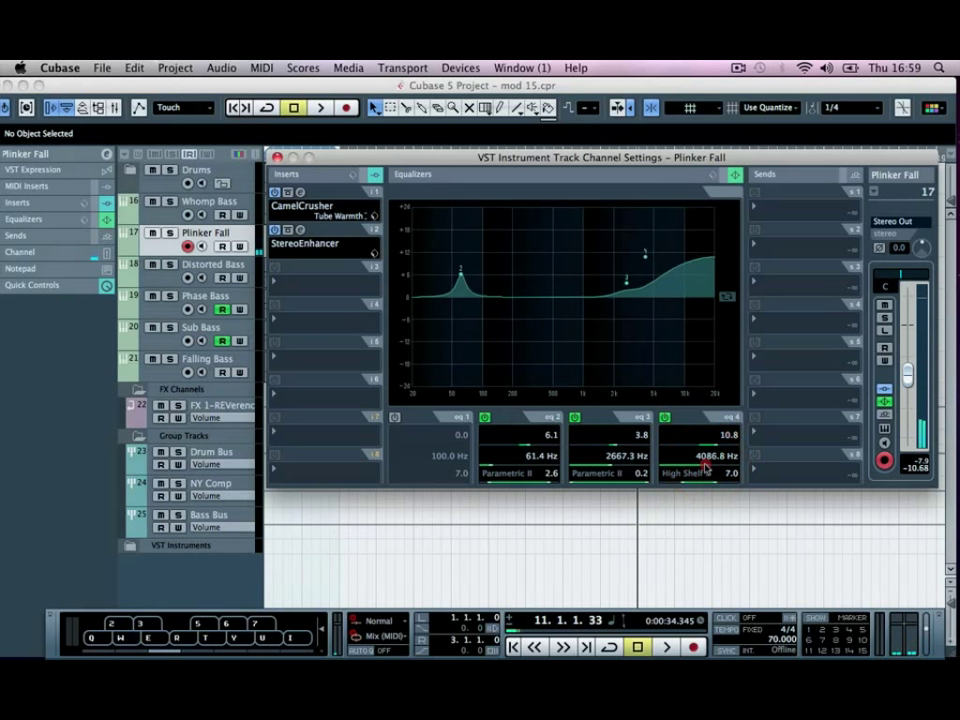
left_click_drag(700, 464, 710, 464)
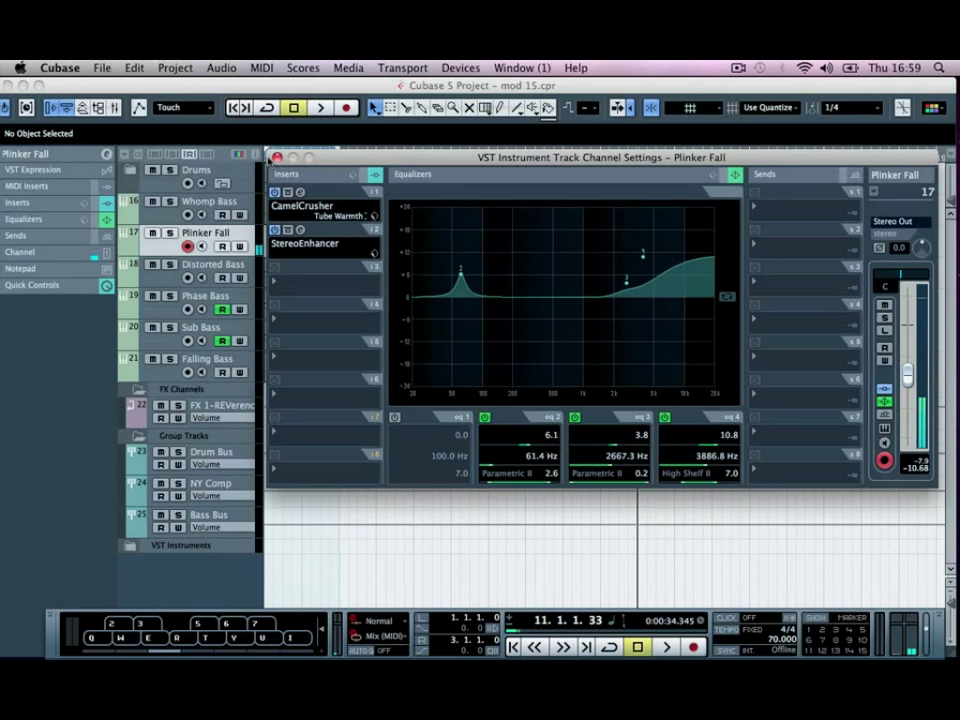
left_click(276, 156)
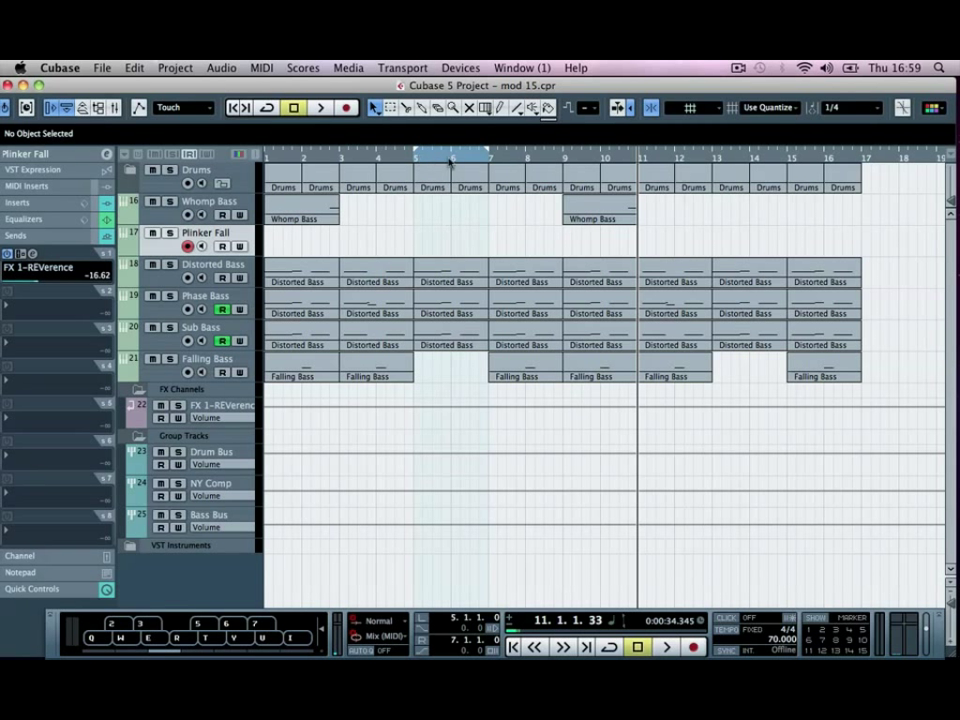
Step: Create an empty Plinker Fall part on its track around bar six
left_click(304, 158)
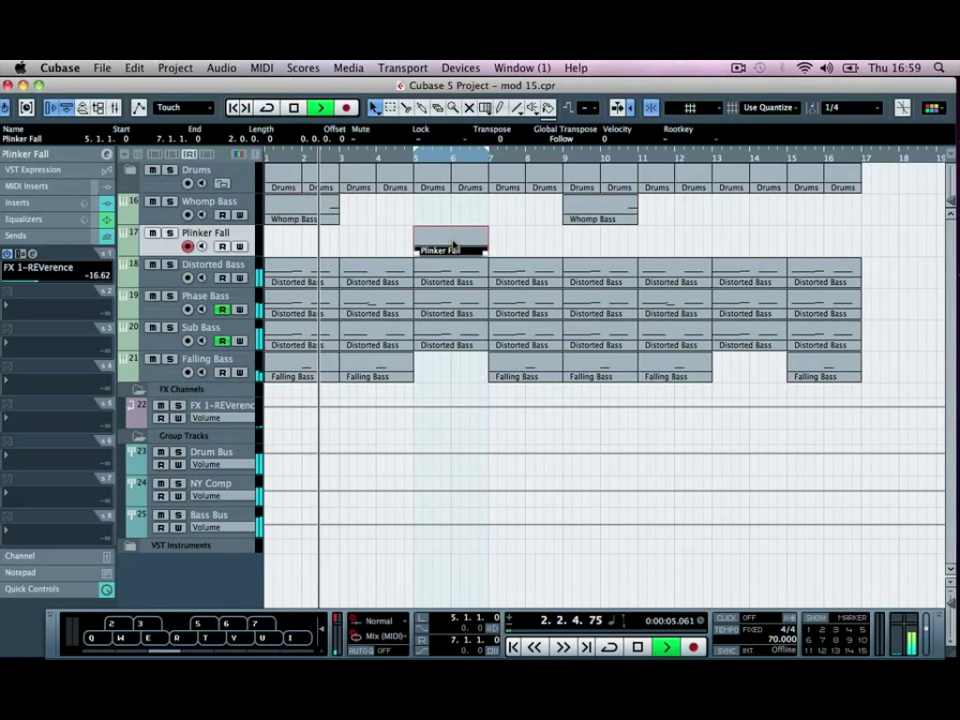
left_click(370, 238)
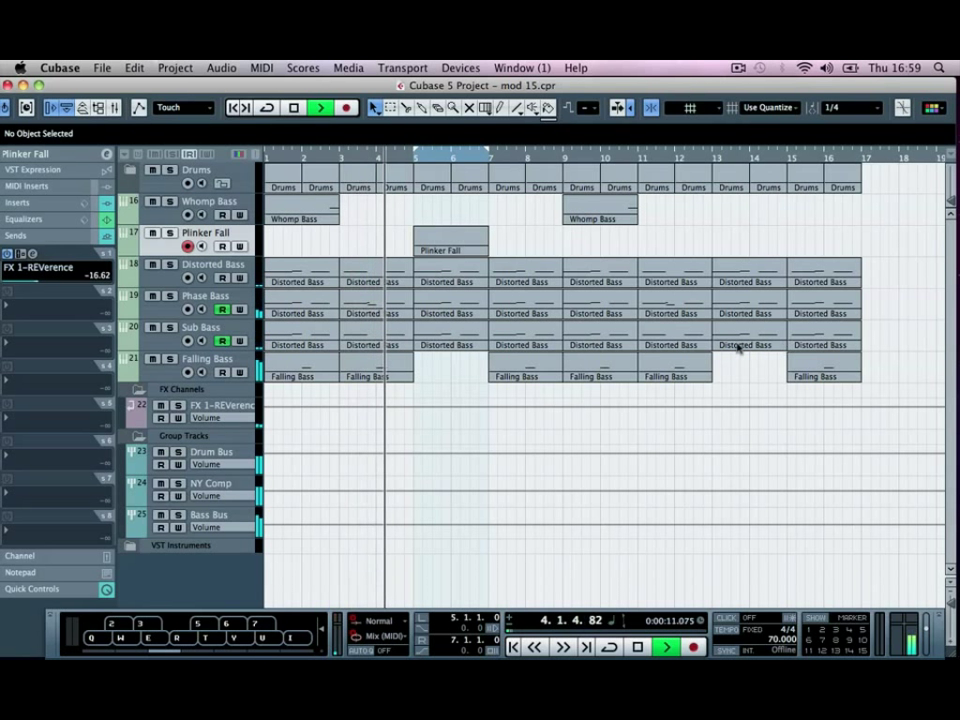
Step: Draw one note in the Plinker Fall part in the Key Editor and return to the arrangement
double_click(448, 250)
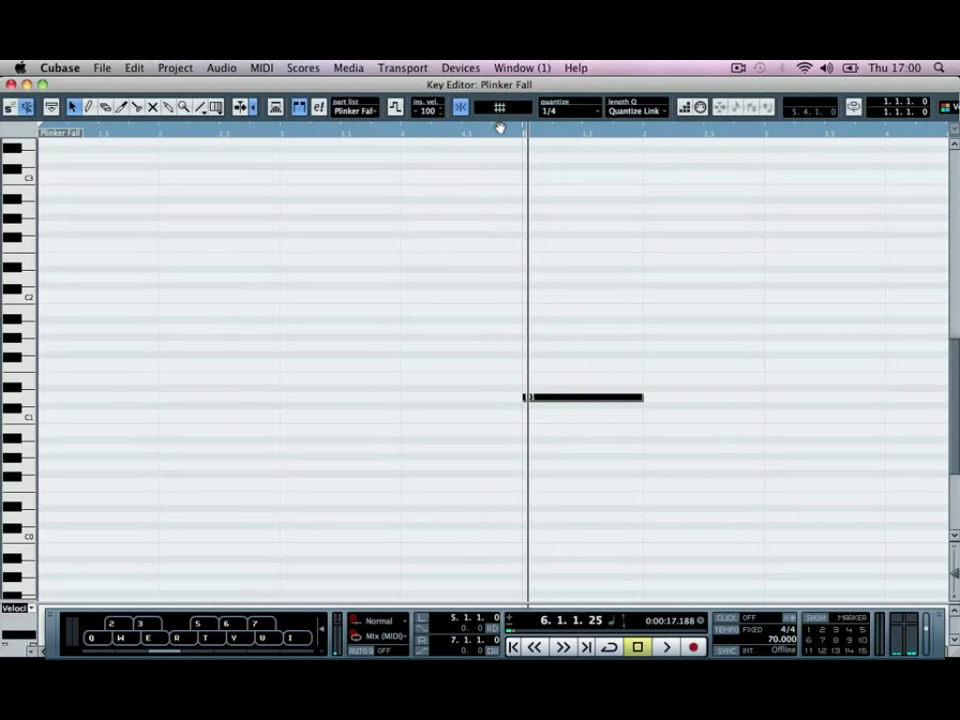
left_click(666, 648)
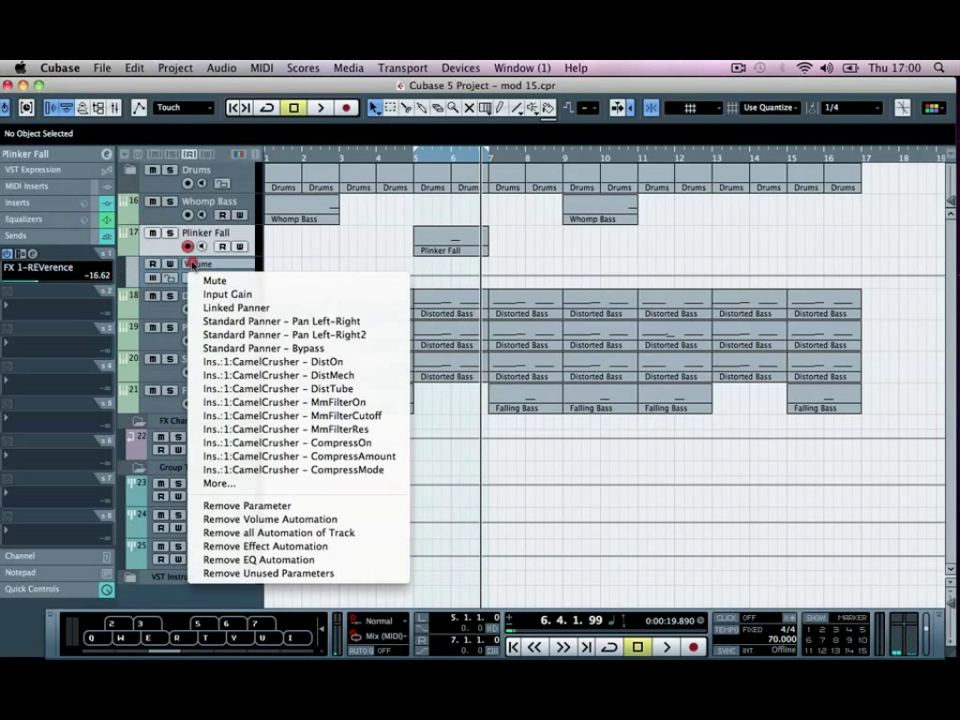
Step: Show the Standard Panner Pan Left-Right automation lane and set the snap grid to 1/32
left_click(280, 320)
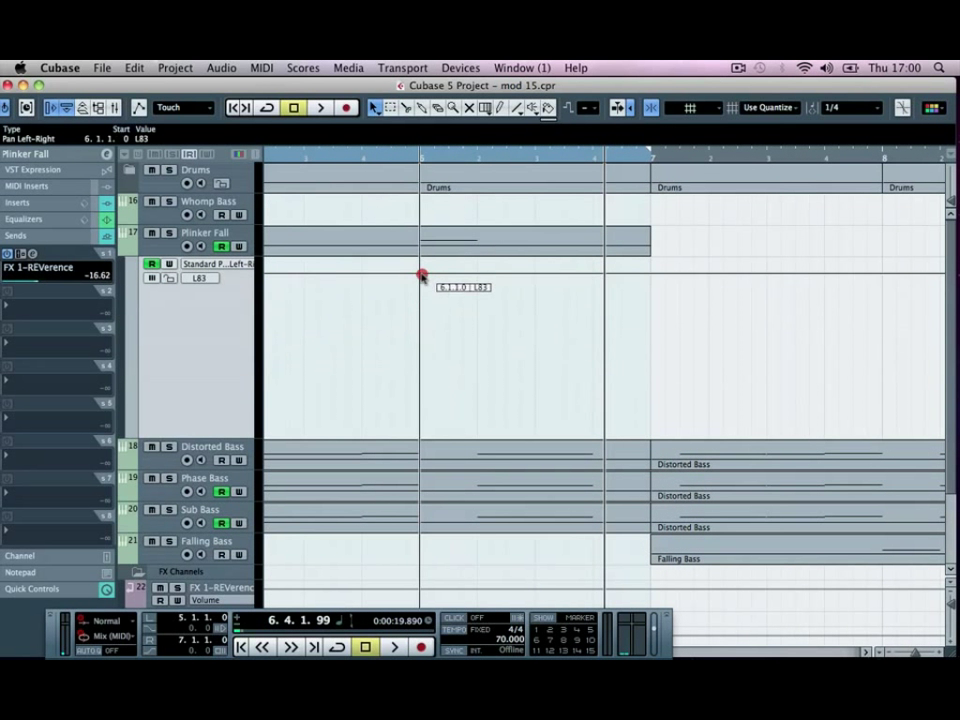
left_click_drag(420, 276, 448, 392)
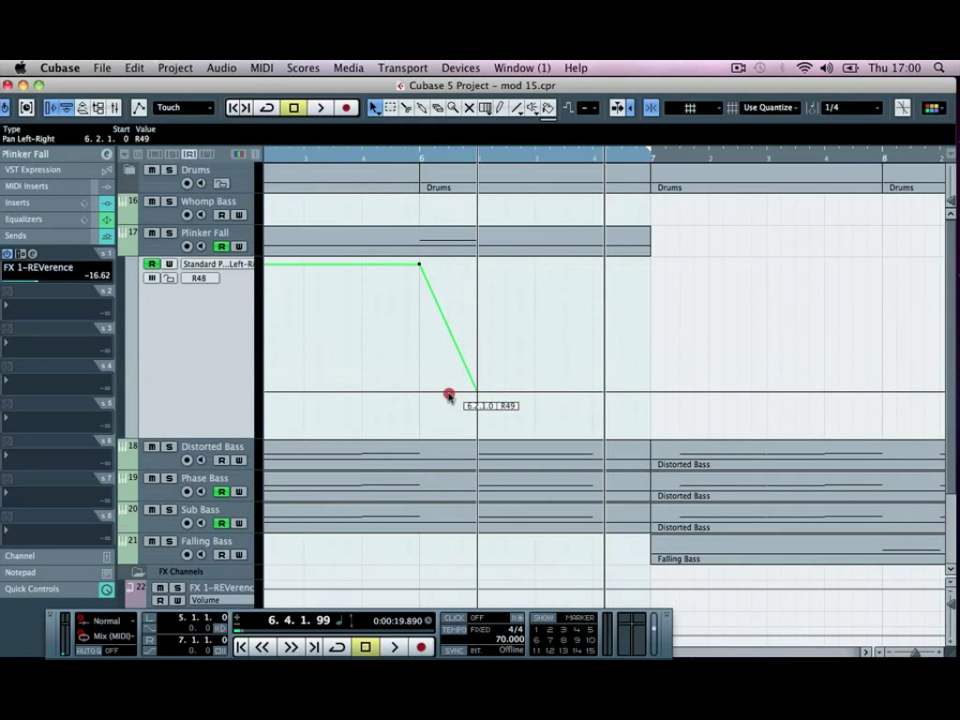
left_click(832, 108)
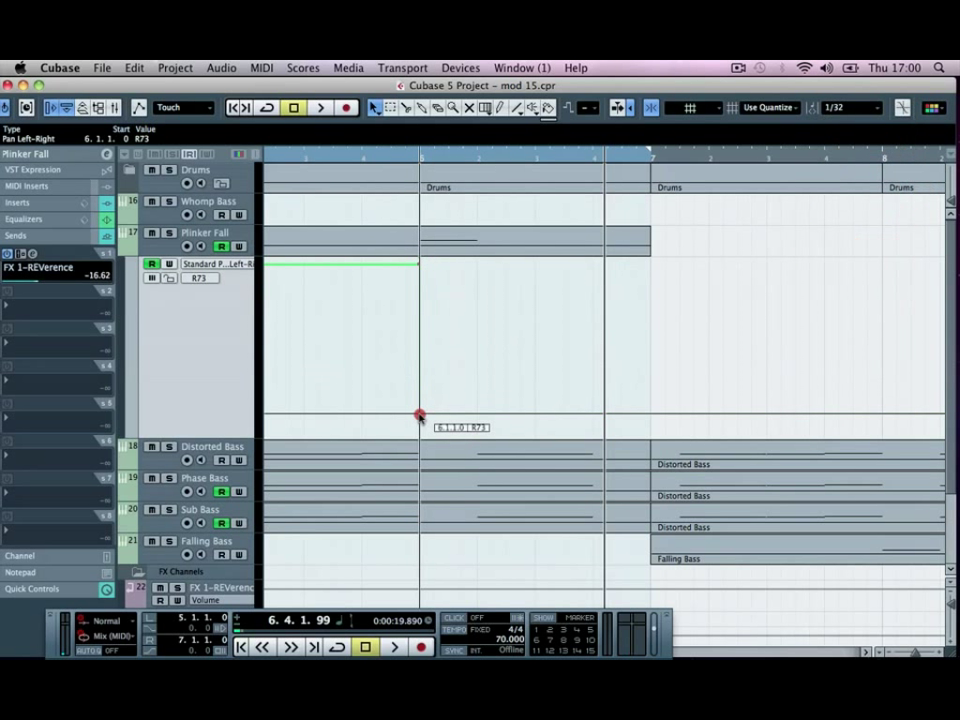
Step: Draw a steep downward pan sweep with a bend around bar six on the finer grid
left_click_drag(420, 414, 480, 424)
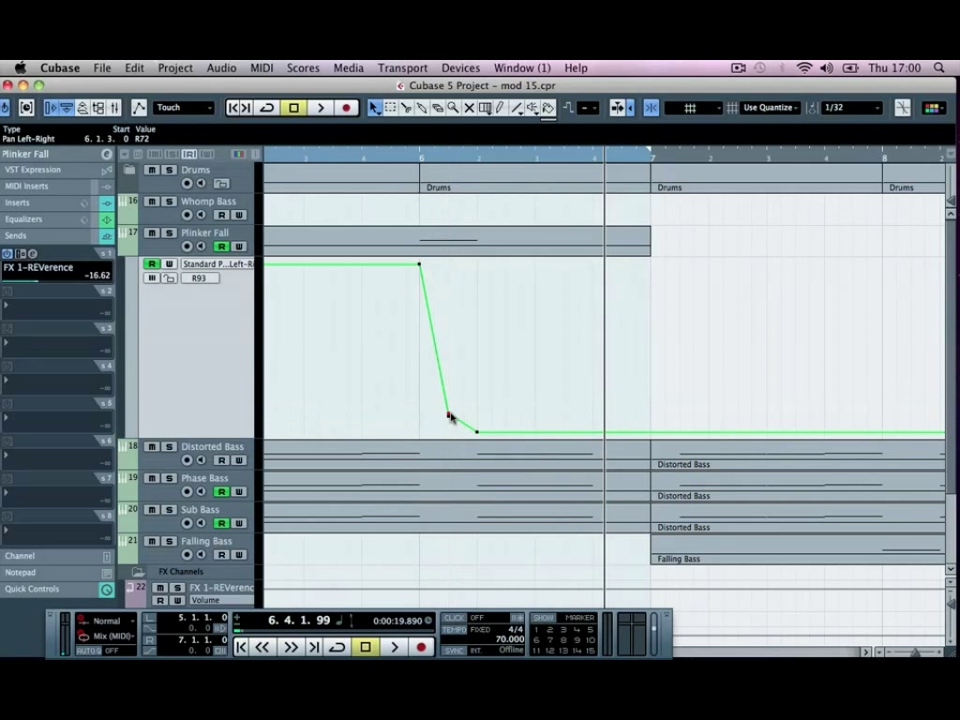
left_click_drag(476, 430, 450, 390)
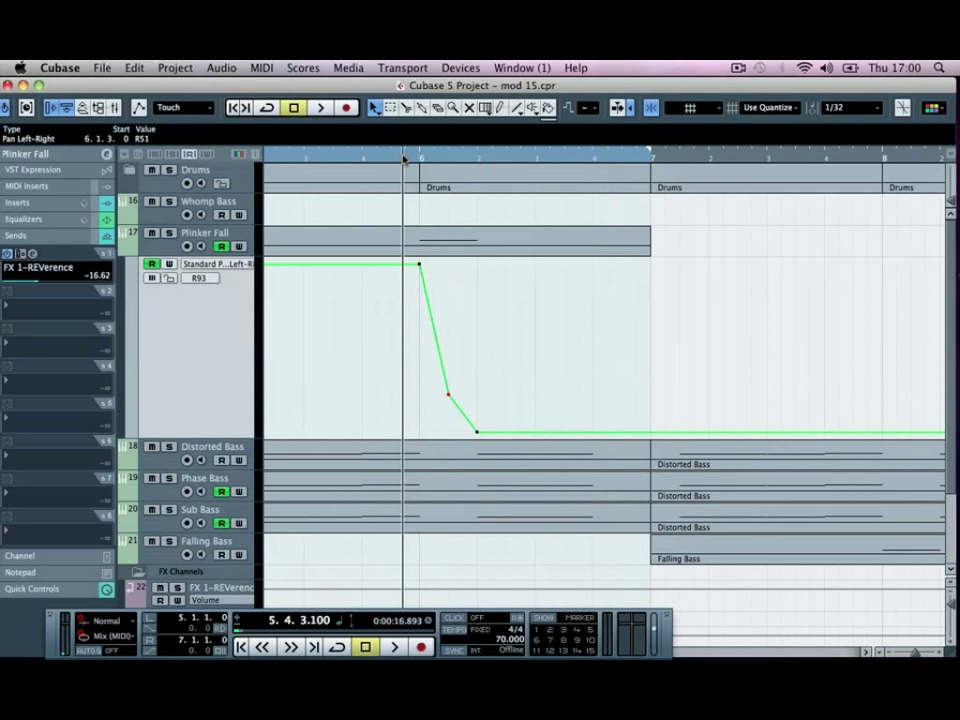
left_click(392, 648)
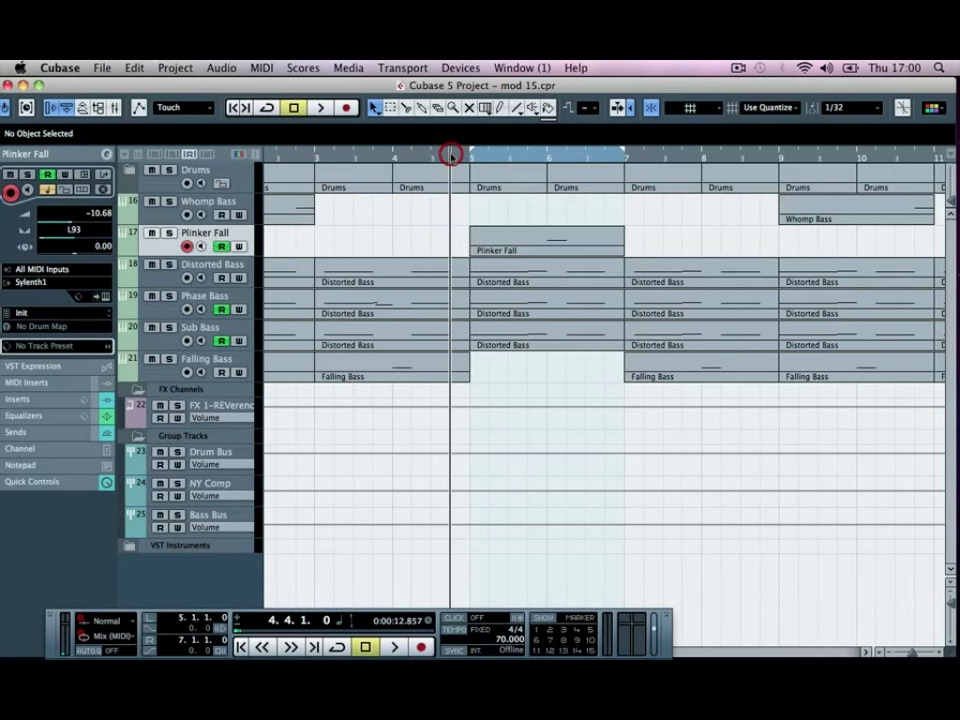
left_click(392, 648)
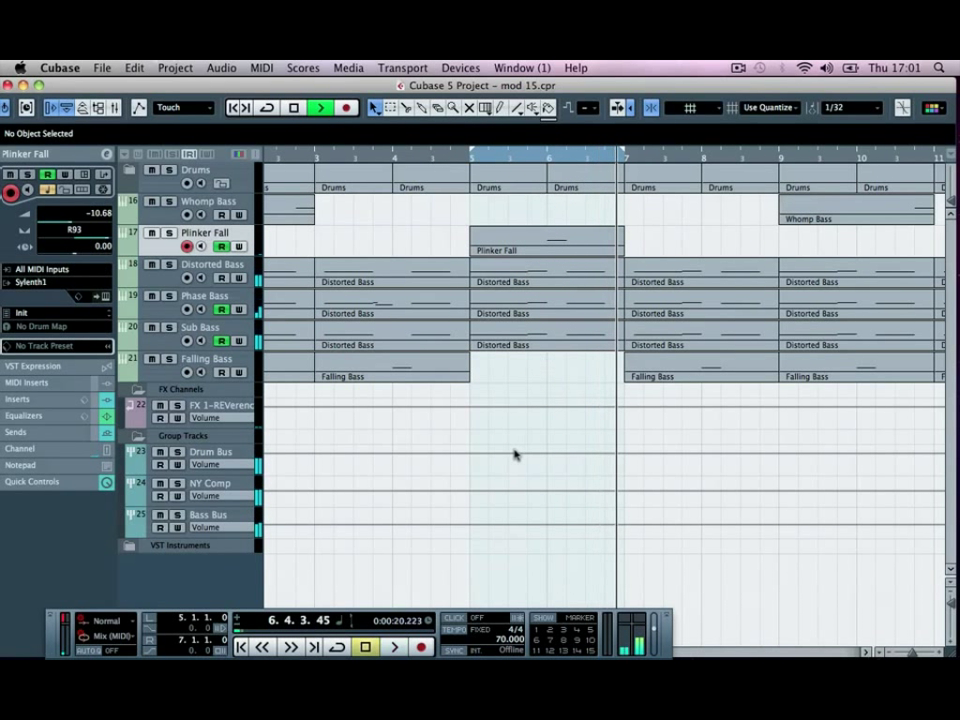
left_click(292, 108)
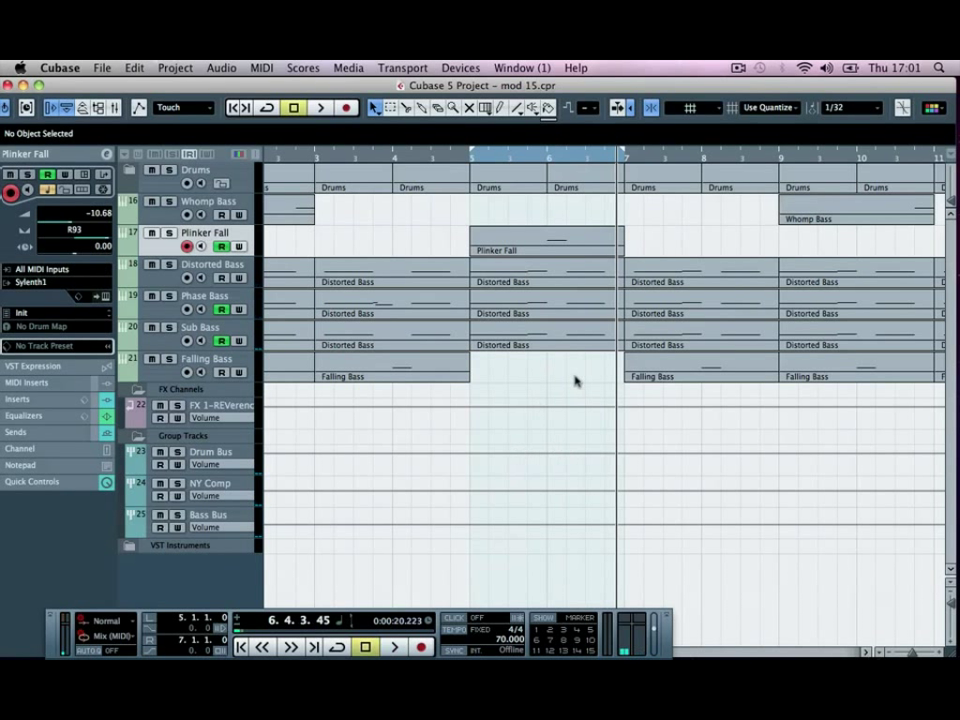